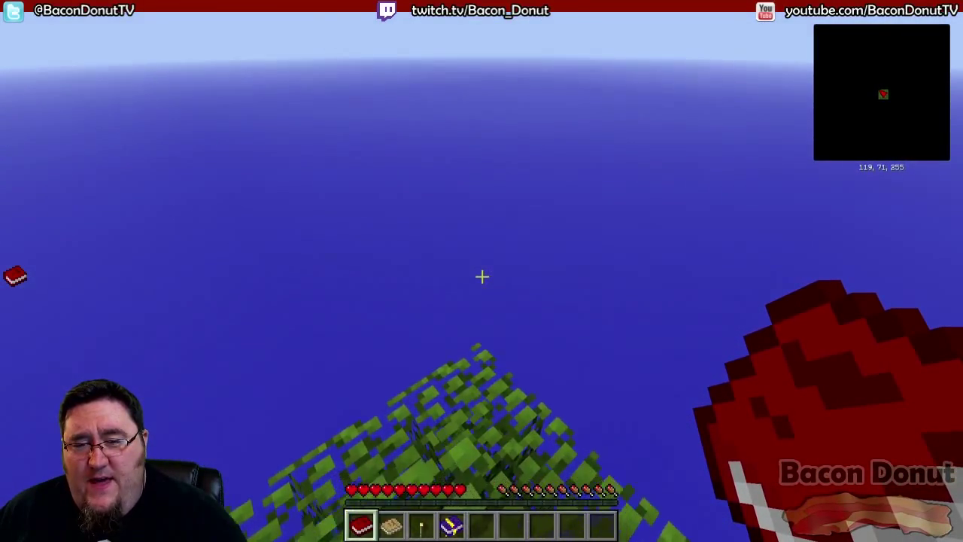
# - Put away the red book, then check and close the inventory
pyautogui.press('e')
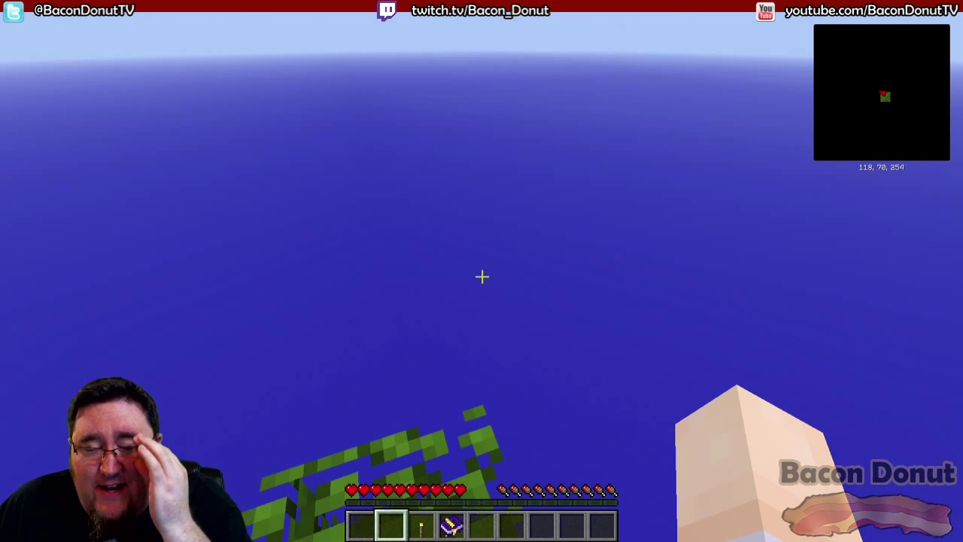
pyautogui.press('e')
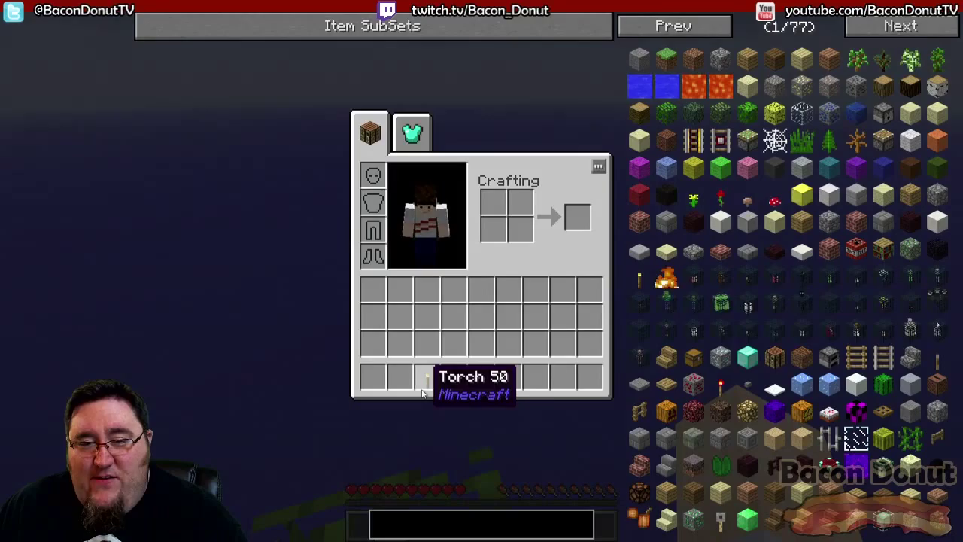
pyautogui.press('Escape')
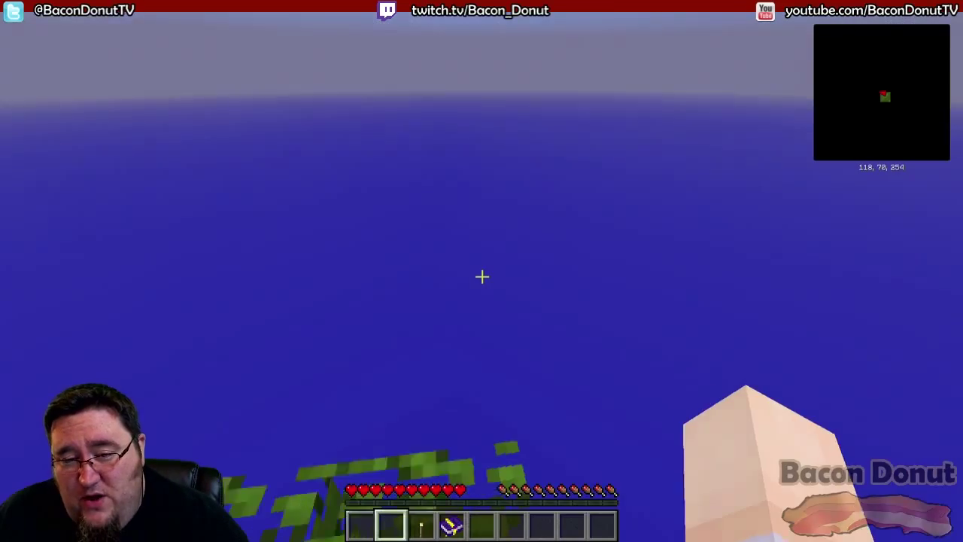
pyautogui.moveTo(482, 277)
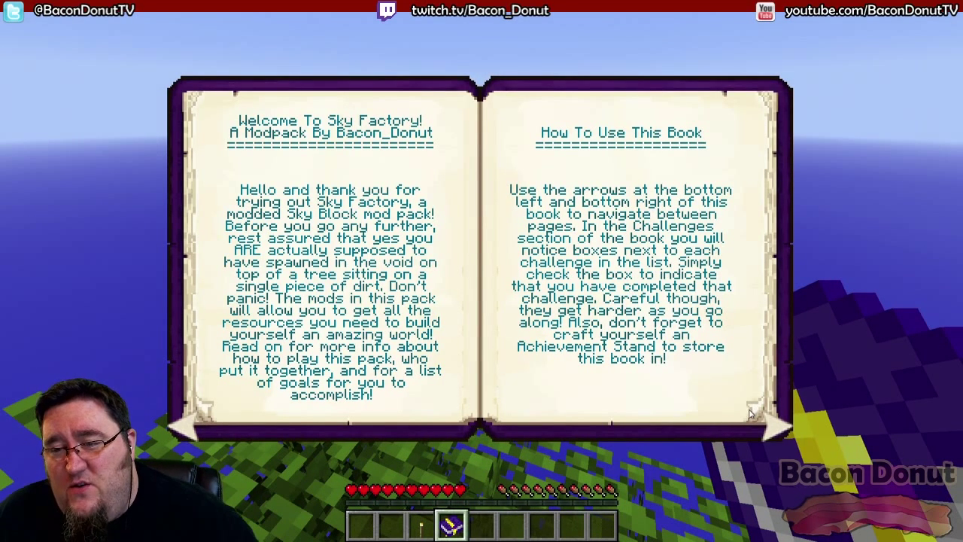
# - Page through 'Where Do I Start' to 'The Challenges', then close the book and leave the game
pyautogui.click(775, 425)
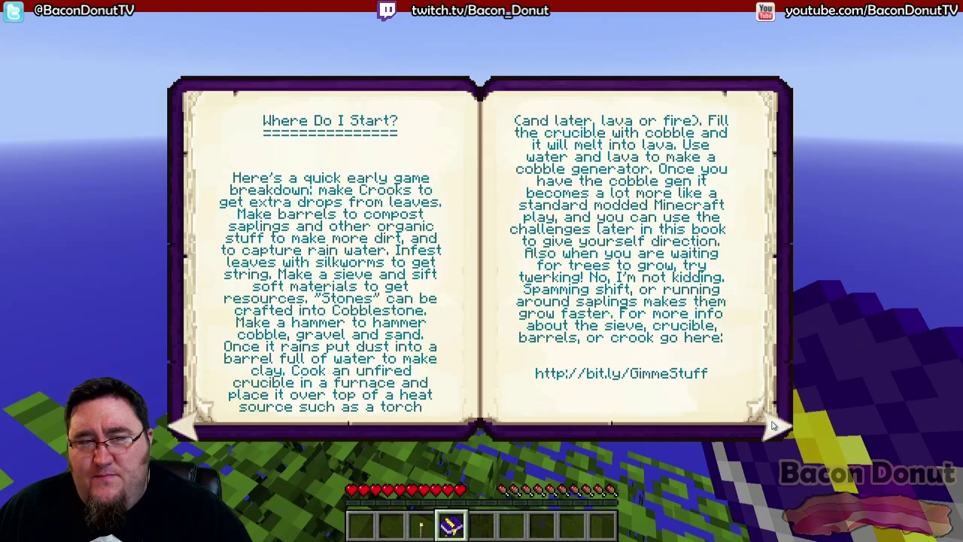
pyautogui.moveTo(512, 275)
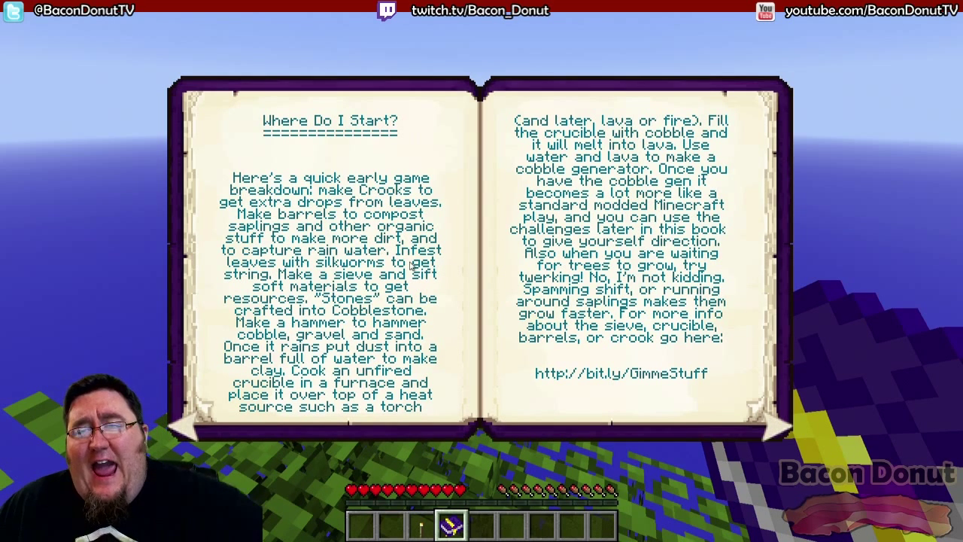
pyautogui.moveTo(448, 321)
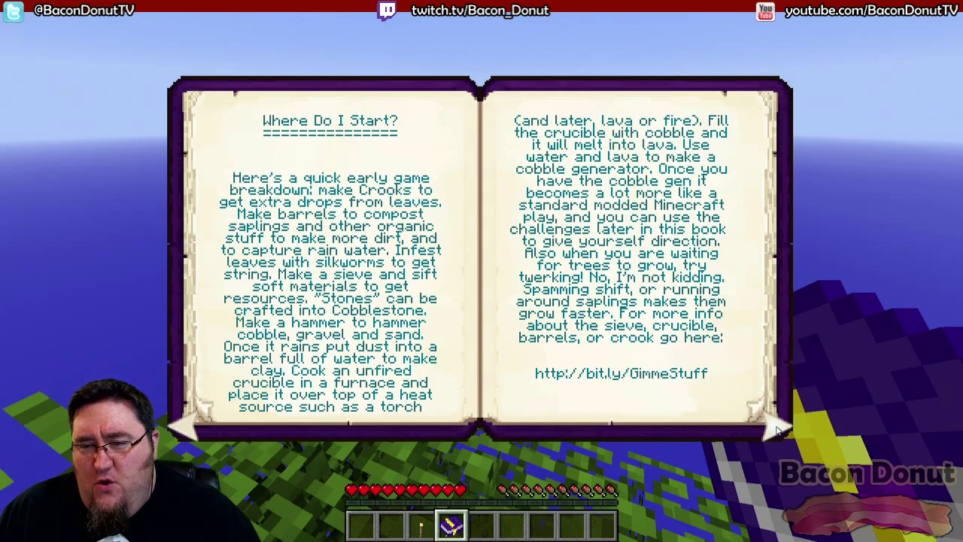
pyautogui.click(779, 429)
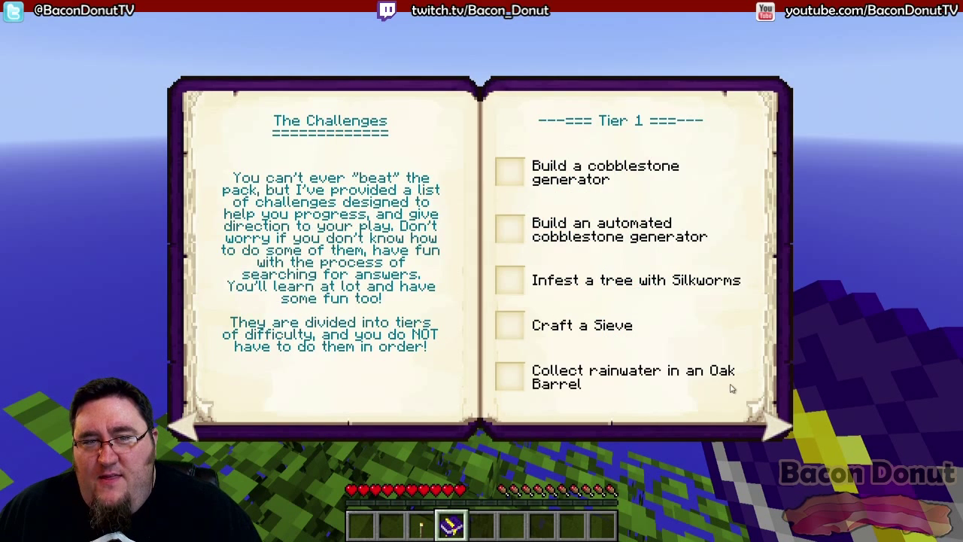
pyautogui.moveTo(385, 110)
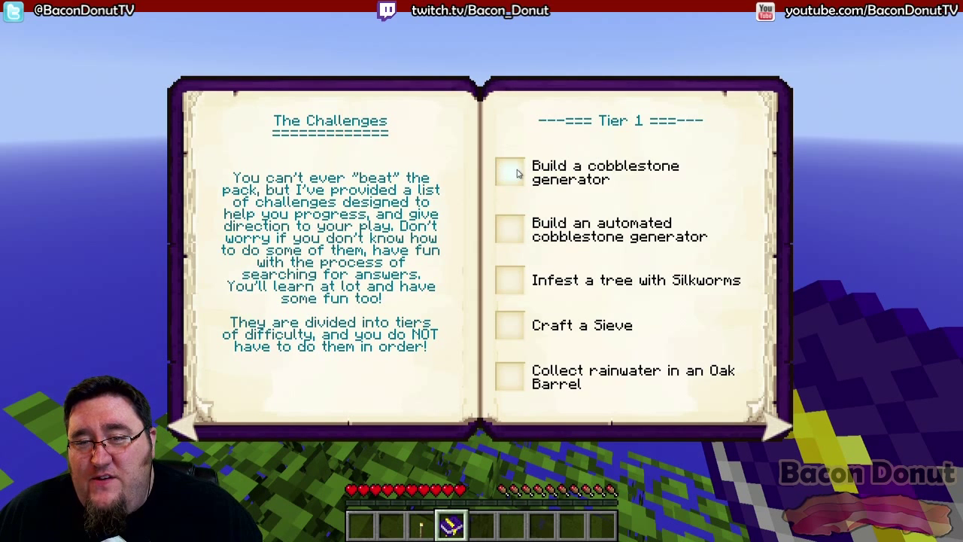
pyautogui.moveTo(687, 311)
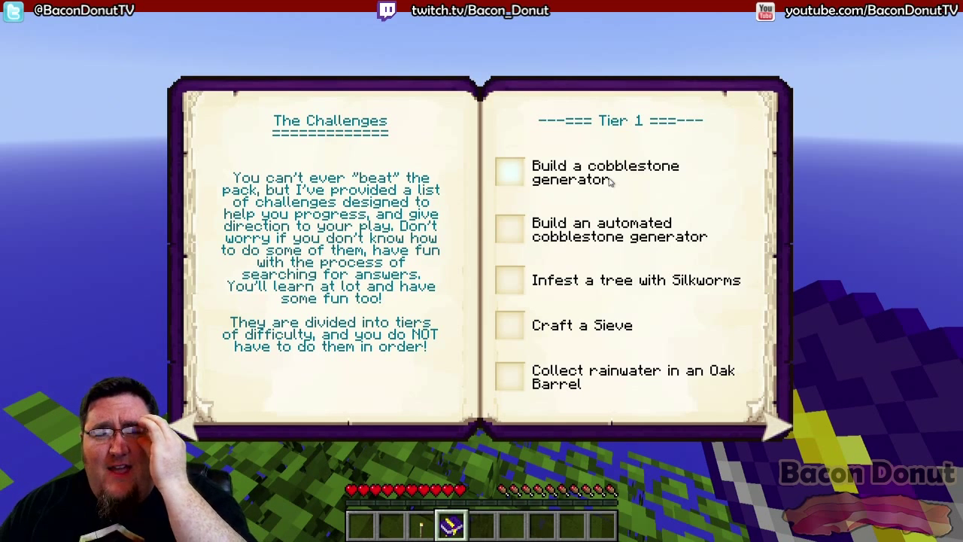
pyautogui.moveTo(621, 45)
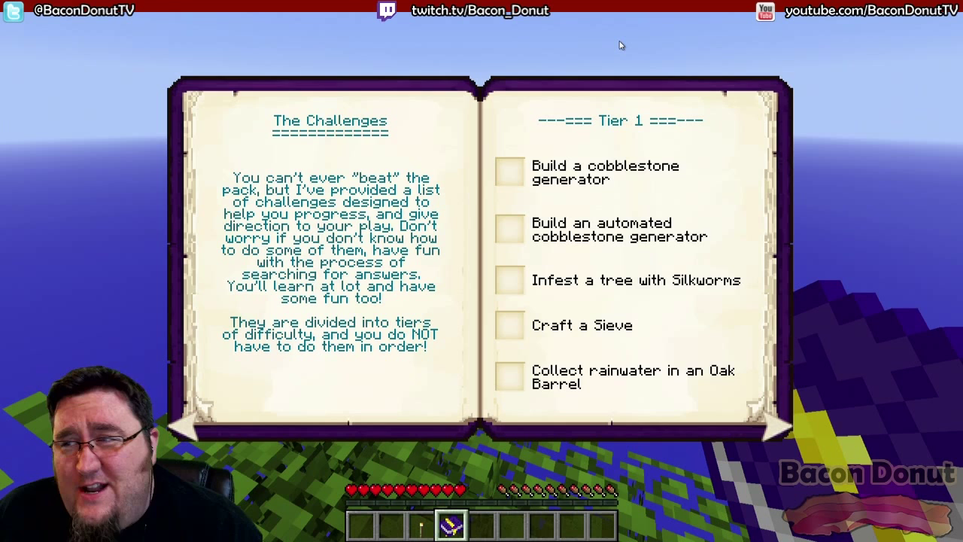
pyautogui.press('Escape')
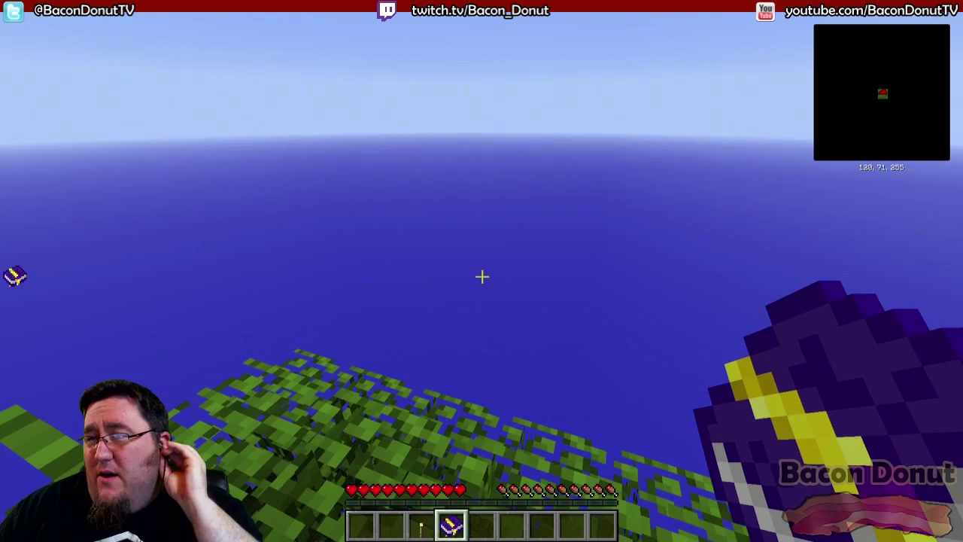
pyautogui.press('Escape')
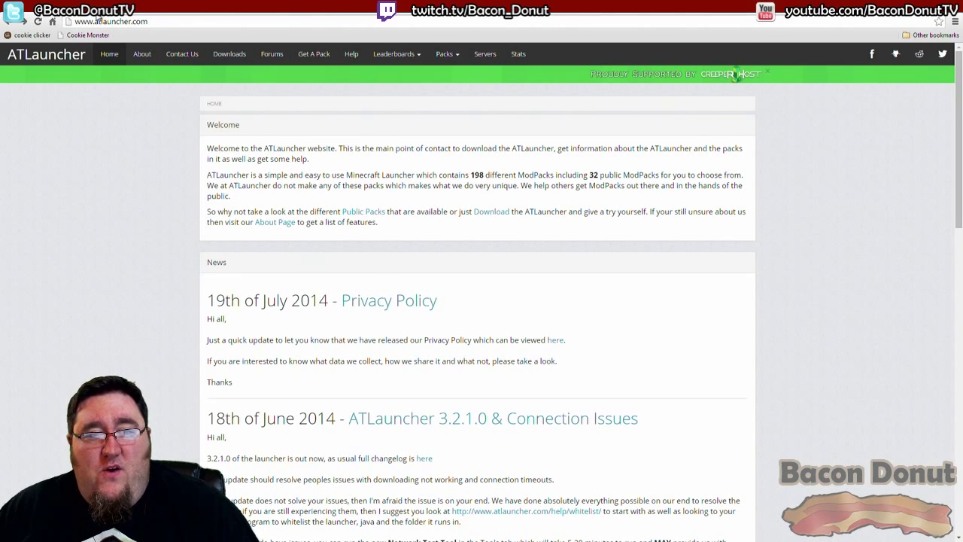
pyautogui.moveTo(418, 252)
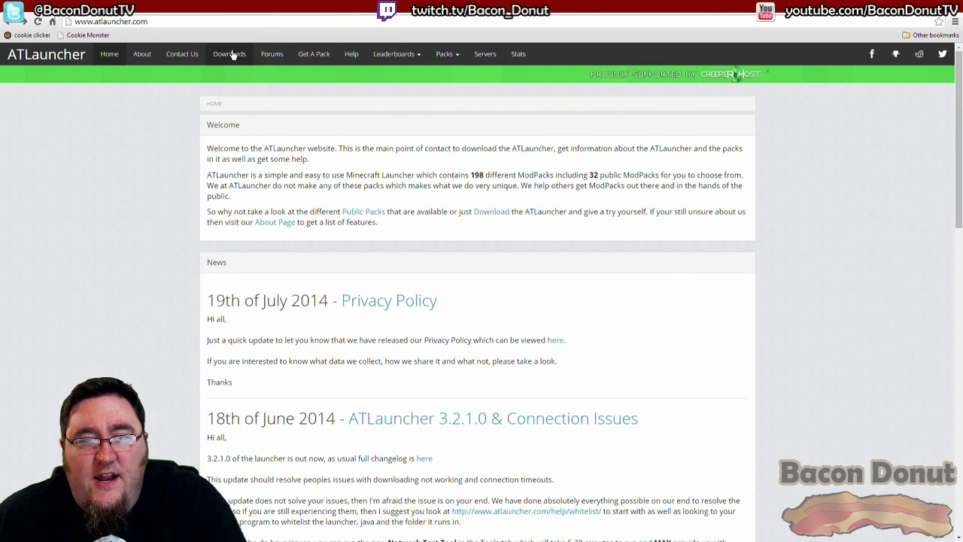
# - Browse the ATLauncher Downloads page to the Windows (.exe) download button
pyautogui.click(228, 54)
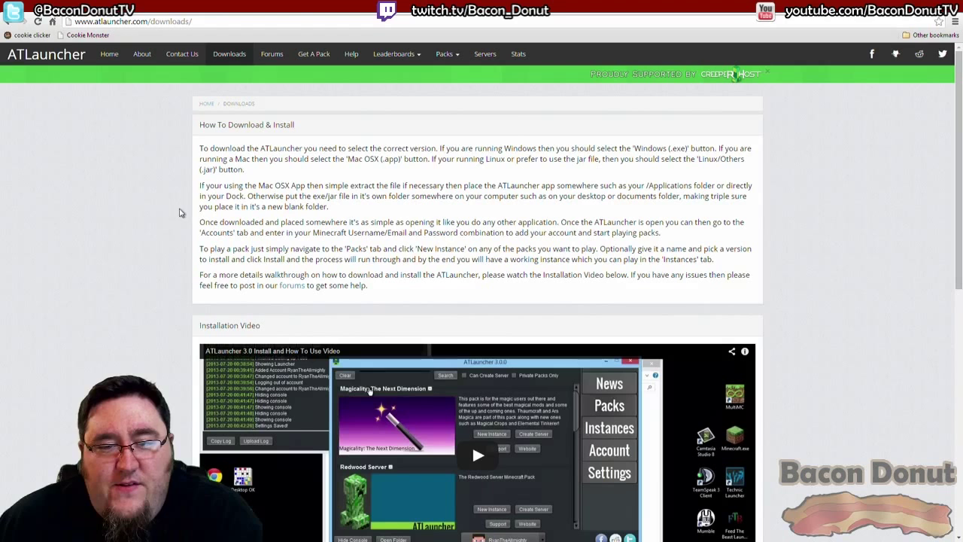
pyautogui.scroll(-3)
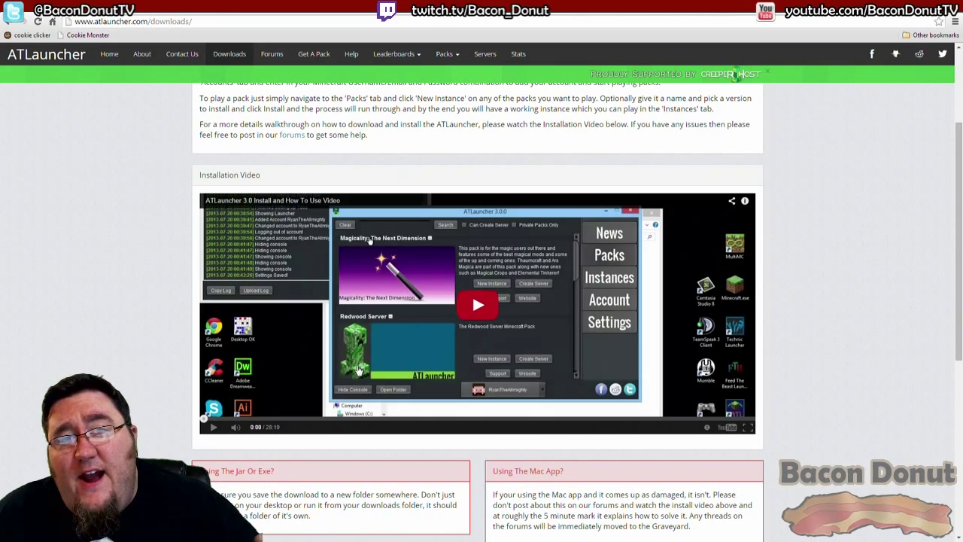
pyautogui.scroll(-3)
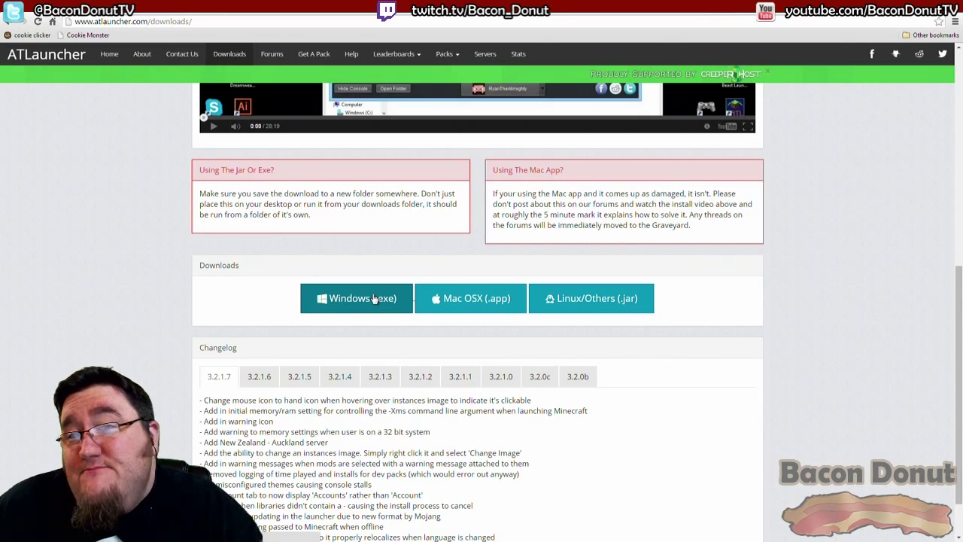
pyautogui.scroll(3)
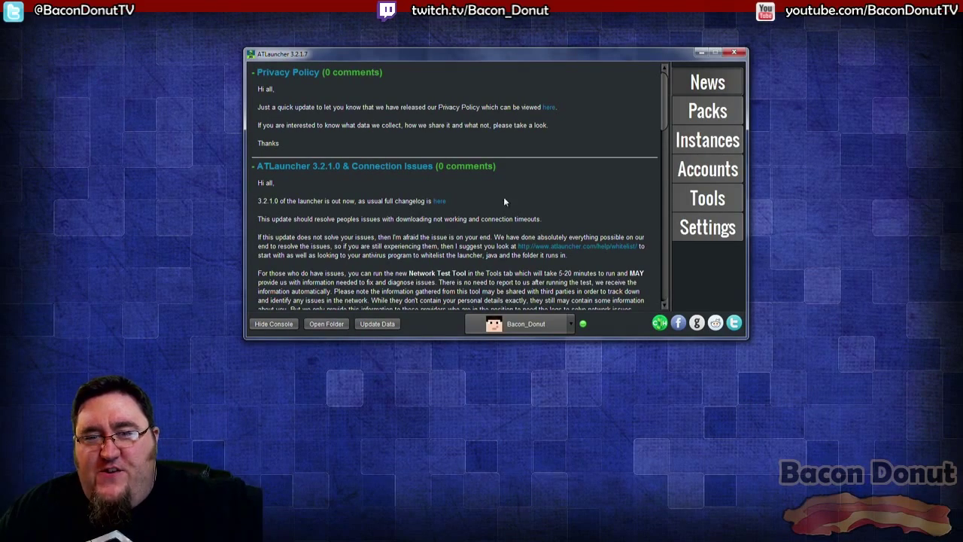
# - Scroll the Packs list to Sky Factory and start a New Instance of it
pyautogui.scroll(-3)
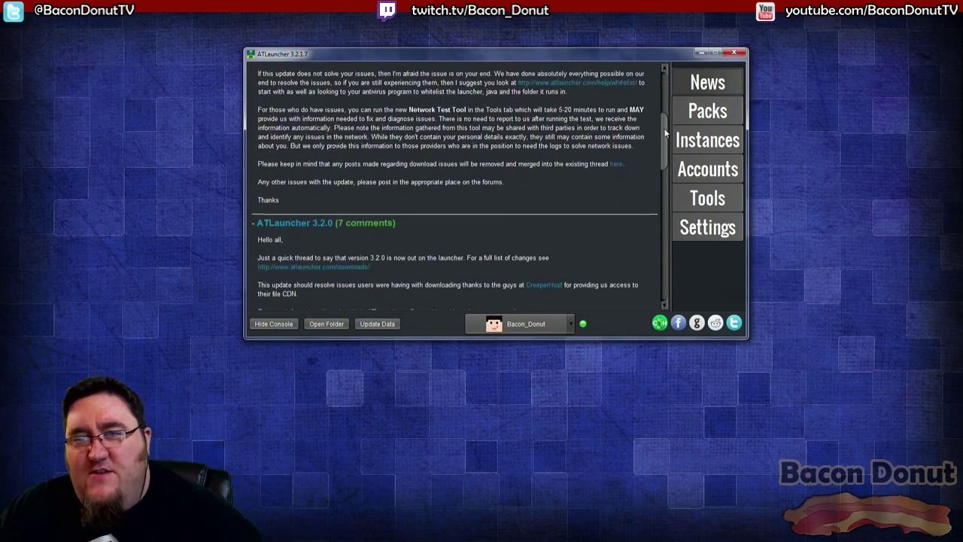
pyautogui.scroll(3)
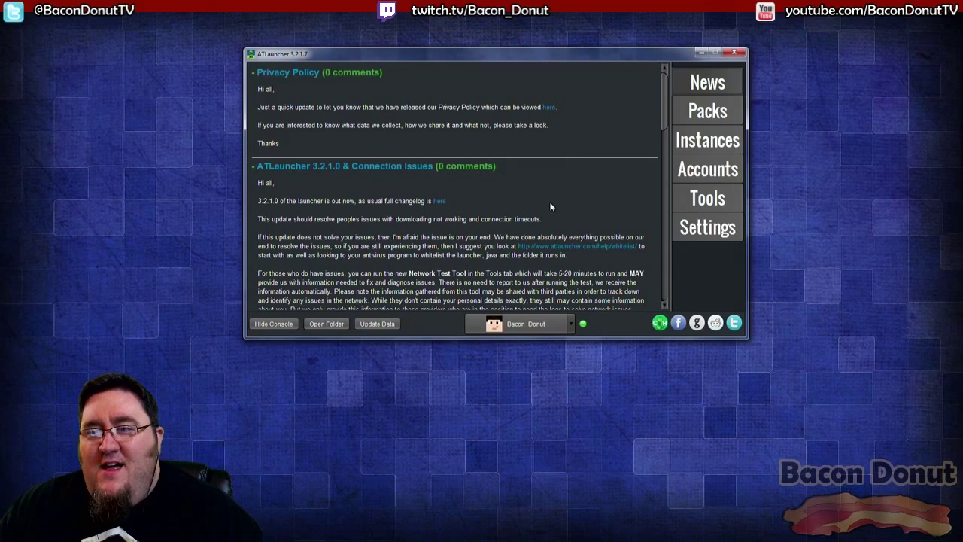
pyautogui.moveTo(707, 110)
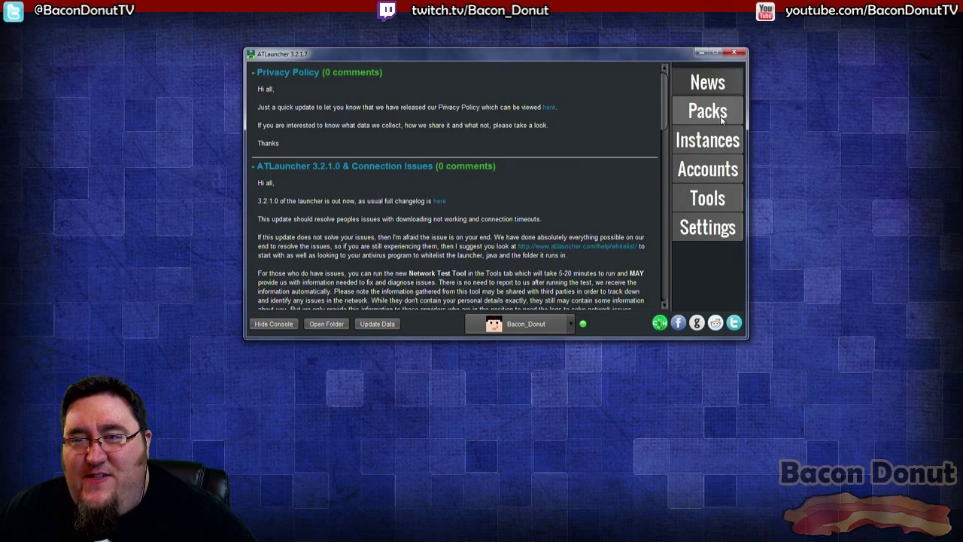
pyautogui.click(707, 110)
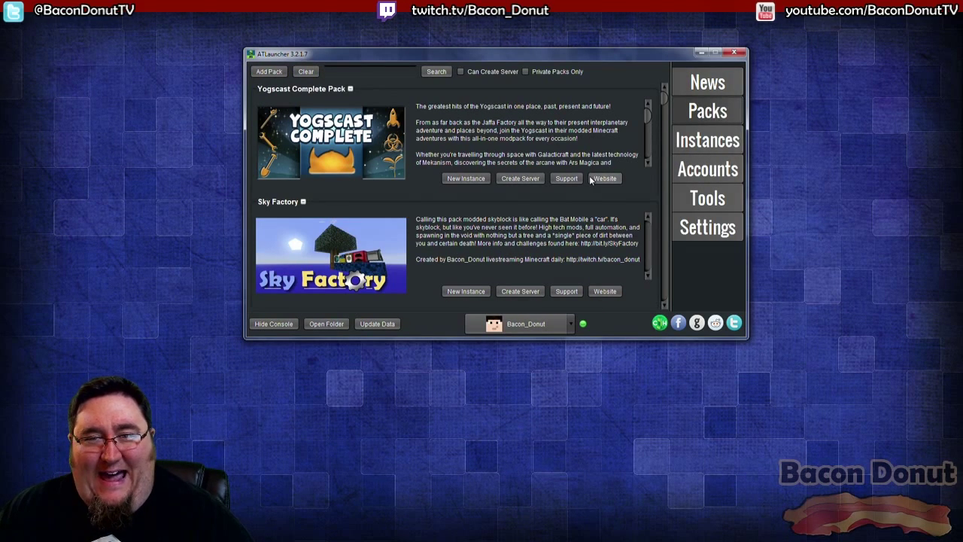
pyautogui.scroll(-3)
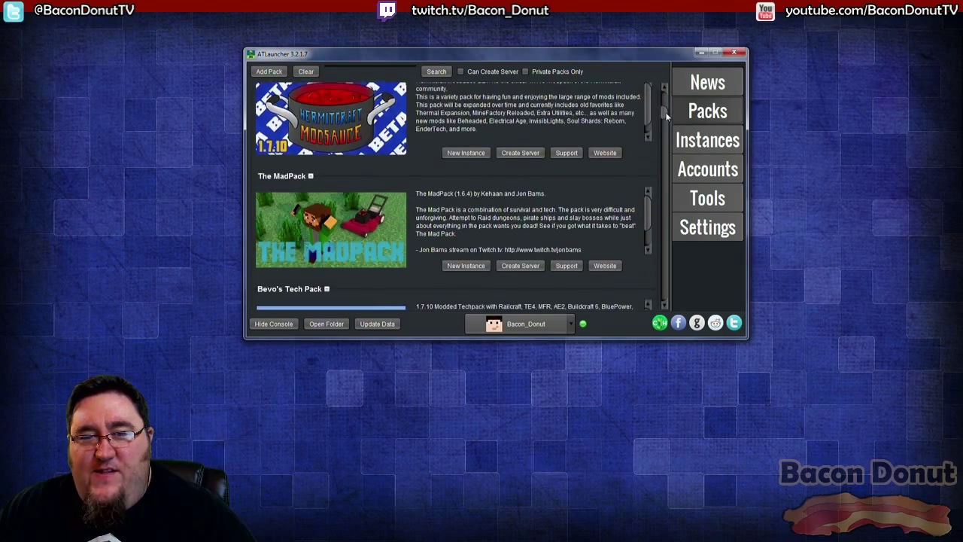
pyautogui.scroll(-3)
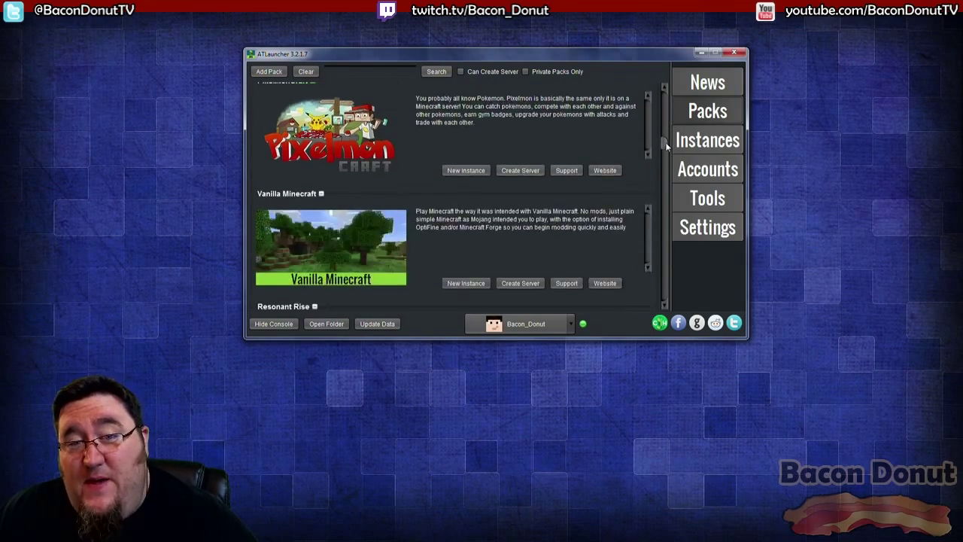
pyautogui.scroll(3)
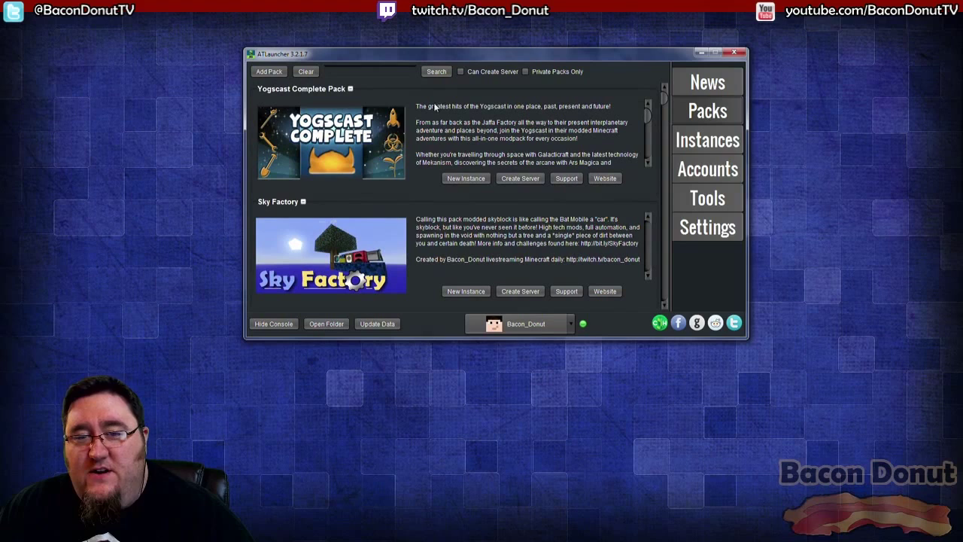
pyautogui.moveTo(335, 248)
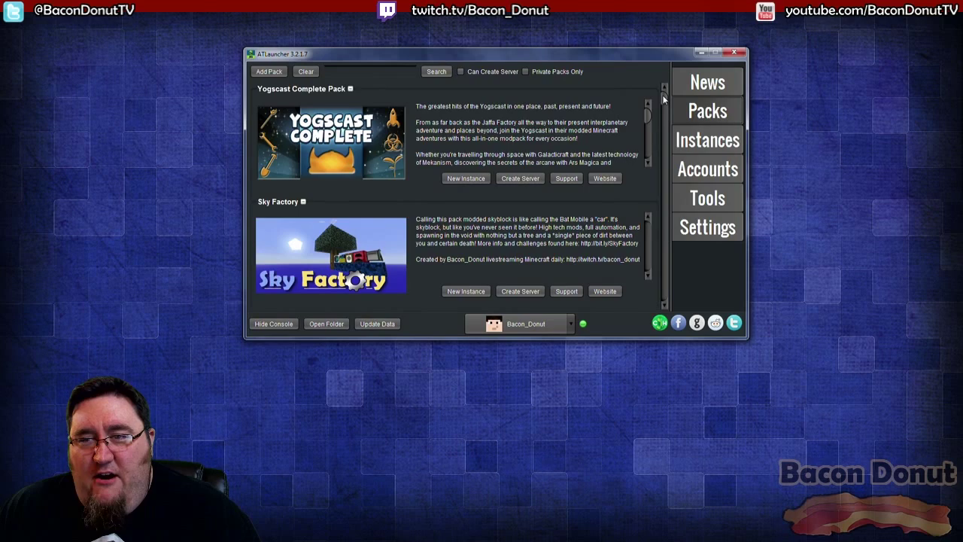
pyautogui.scroll(-3)
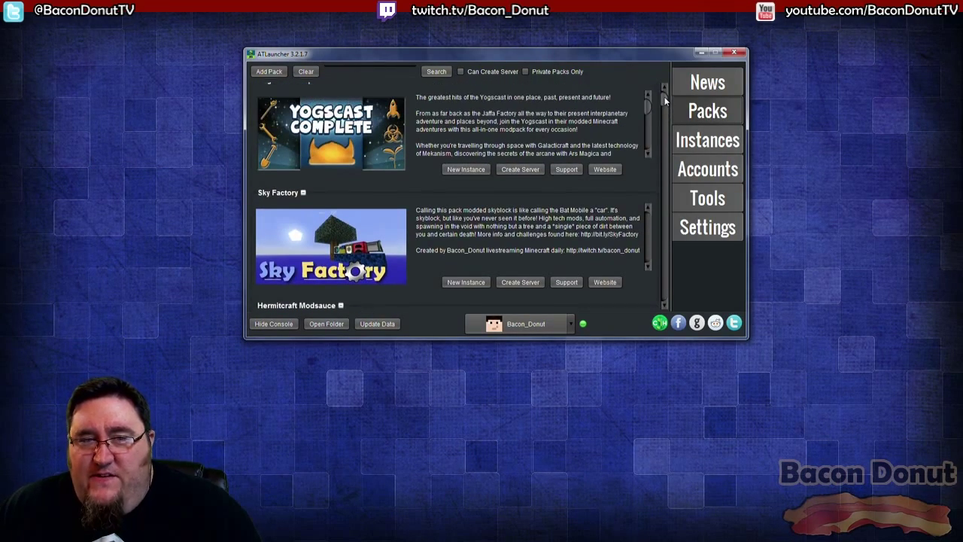
pyautogui.scroll(3)
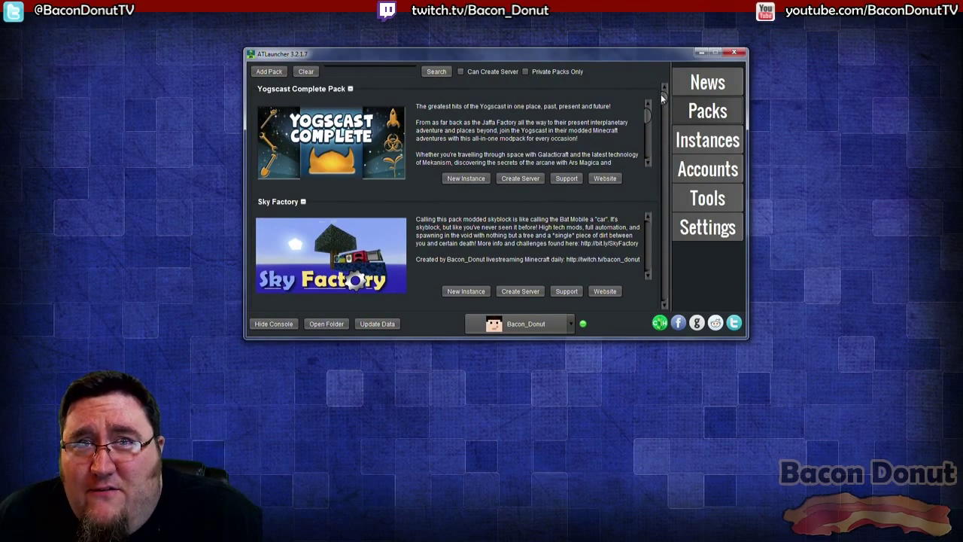
pyautogui.moveTo(610, 275)
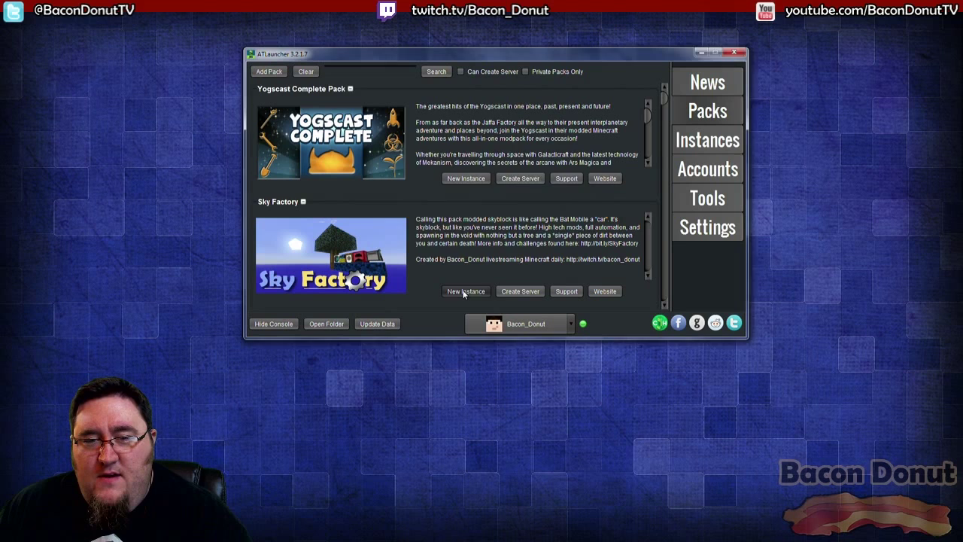
pyautogui.click(465, 291)
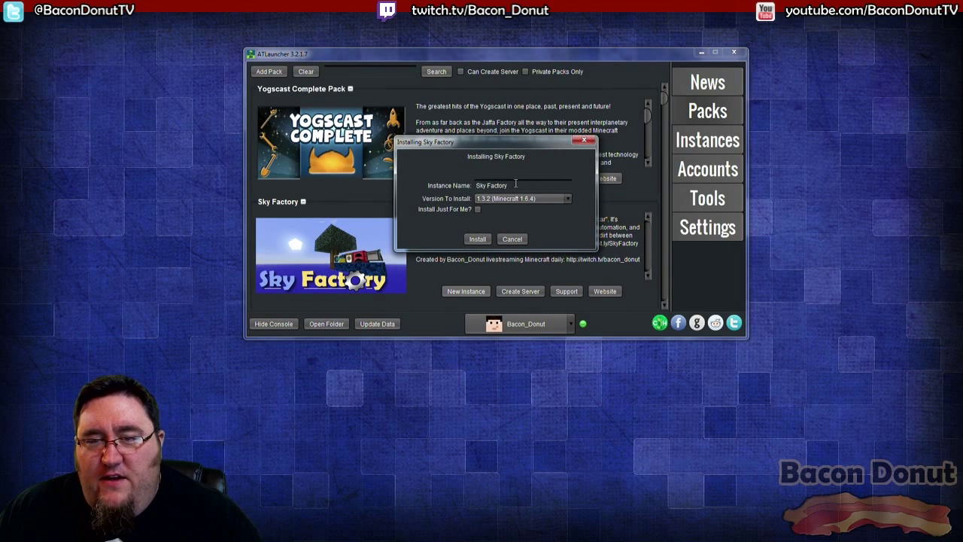
# - Check the instance name, choose version 1.3.2, and install with optional mods unchecked
pyautogui.tripleClick(504, 185)
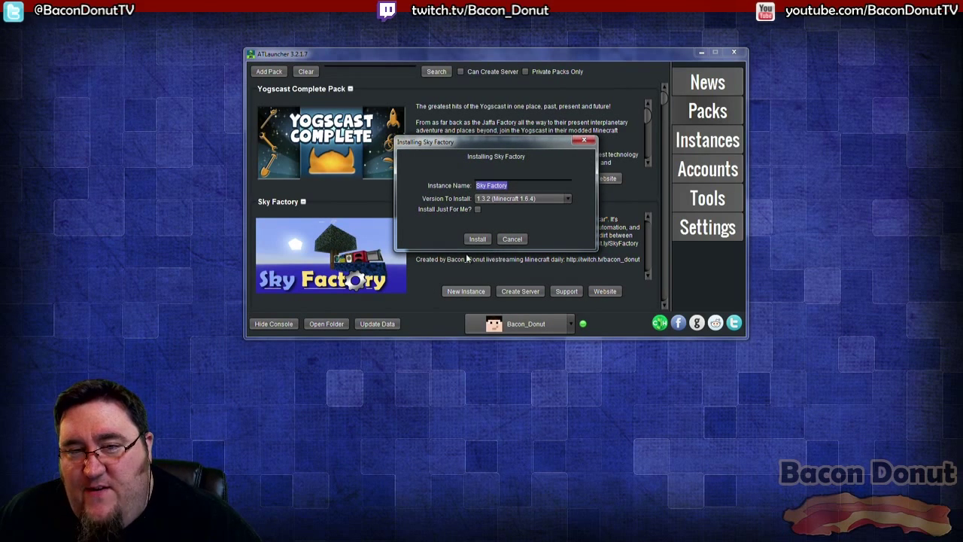
pyautogui.click(567, 198)
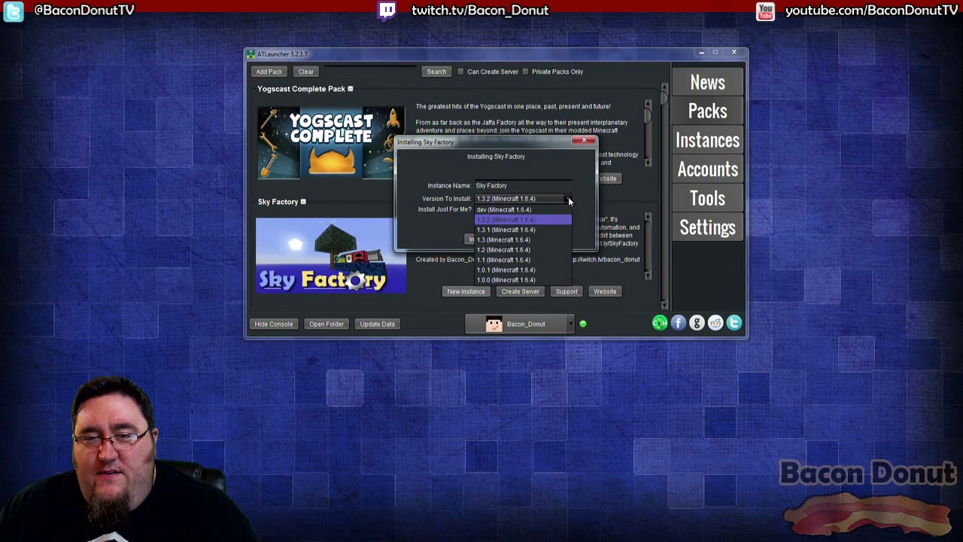
pyautogui.moveTo(521, 279)
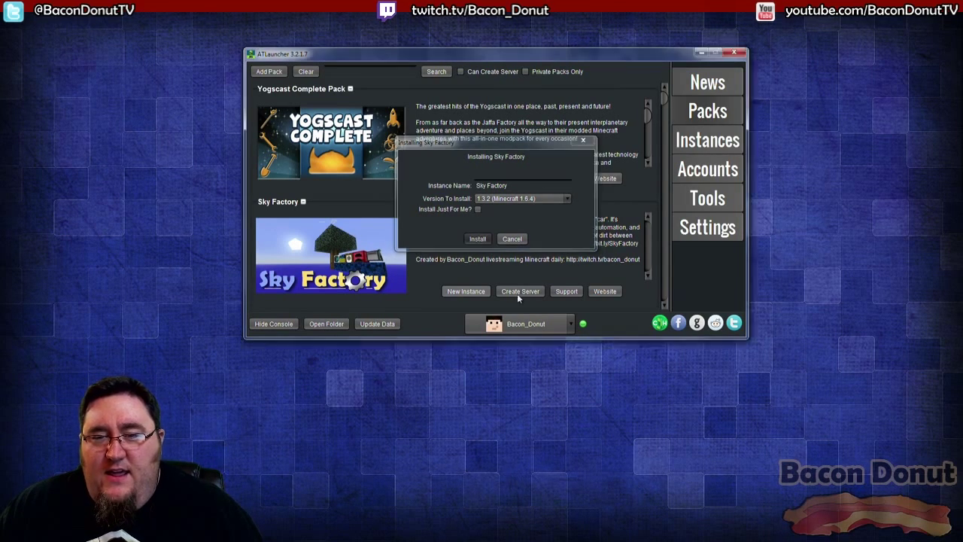
pyautogui.click(477, 238)
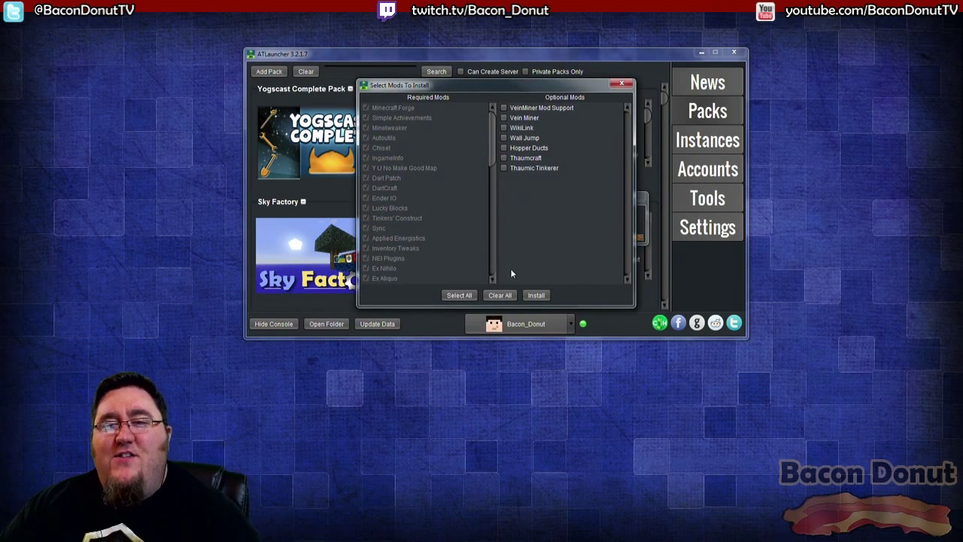
pyautogui.moveTo(564, 97)
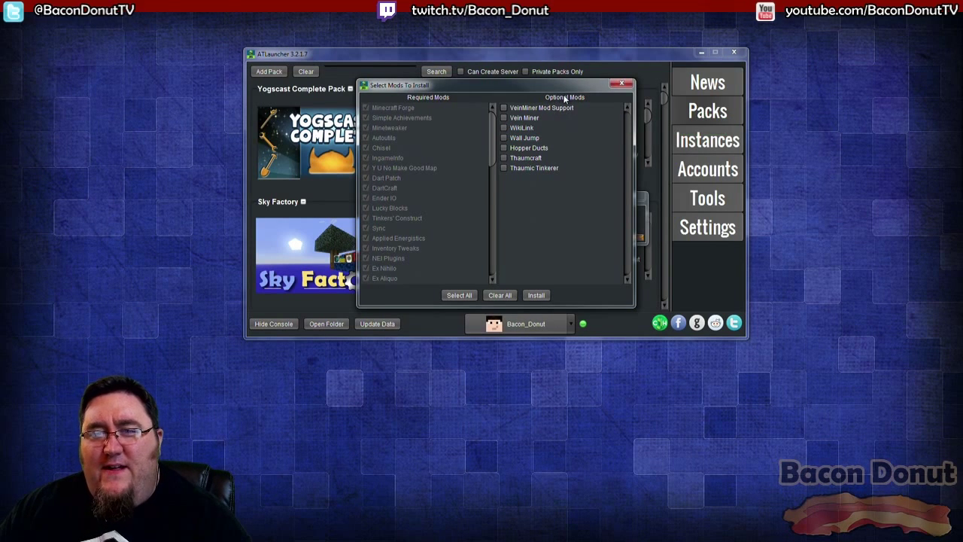
pyautogui.moveTo(541, 108)
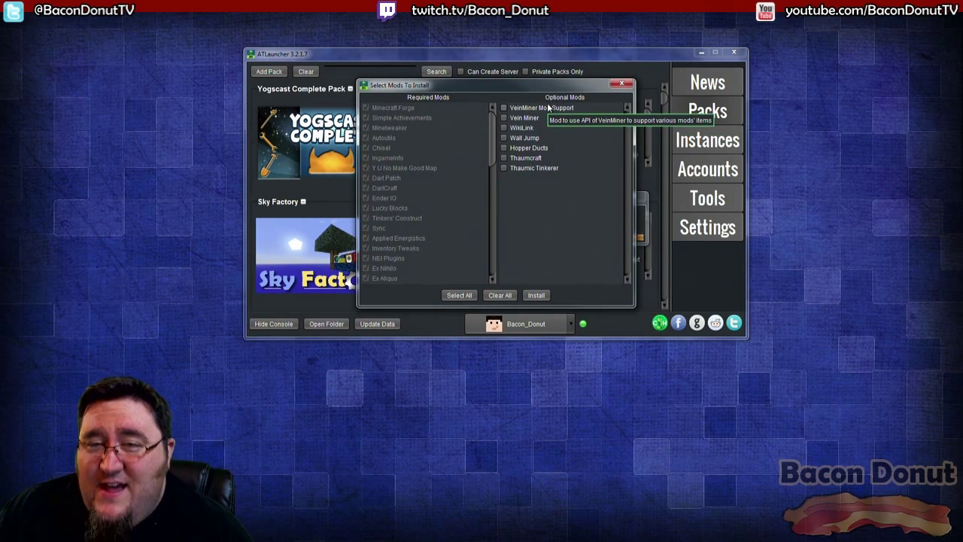
pyautogui.moveTo(523, 118)
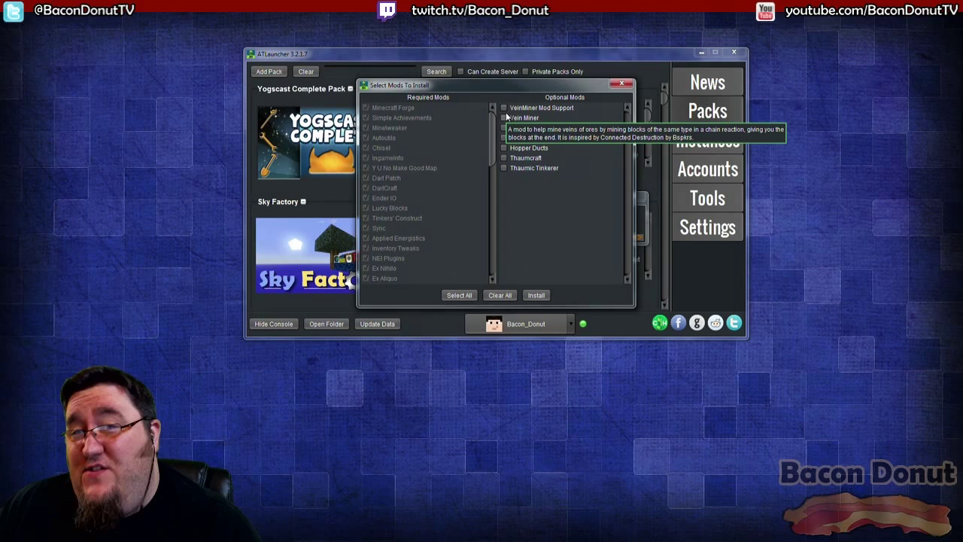
pyautogui.moveTo(507, 273)
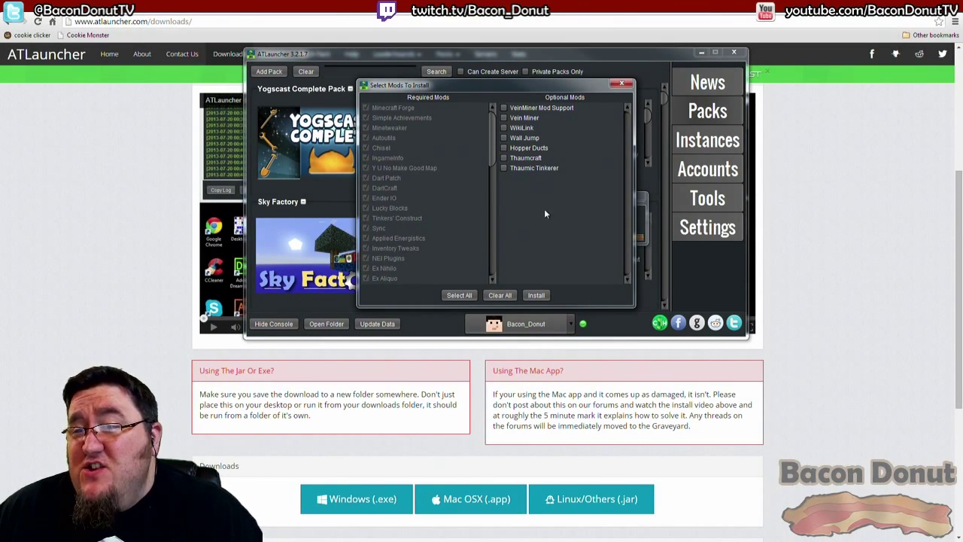
pyautogui.moveTo(527, 178)
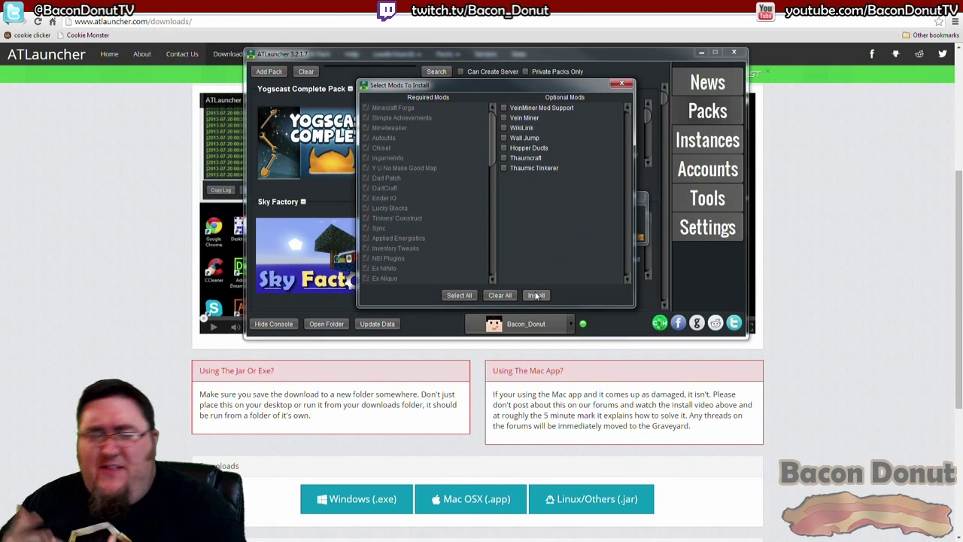
pyautogui.click(535, 295)
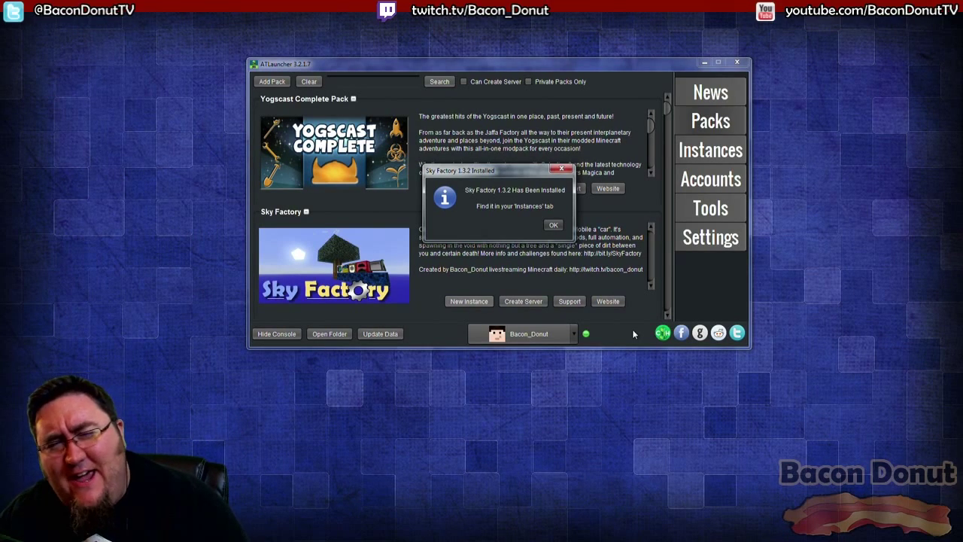
pyautogui.moveTo(472, 334)
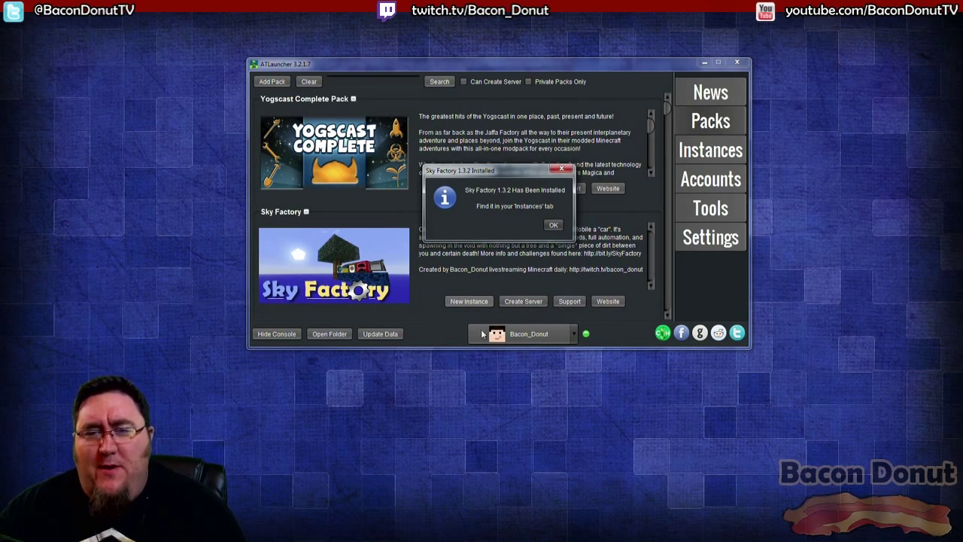
# - Move the 'Sky Factory 1.3.2 Installed' message aside and confirm it with OK
pyautogui.moveTo(489, 171); pyautogui.dragTo(268, 132)
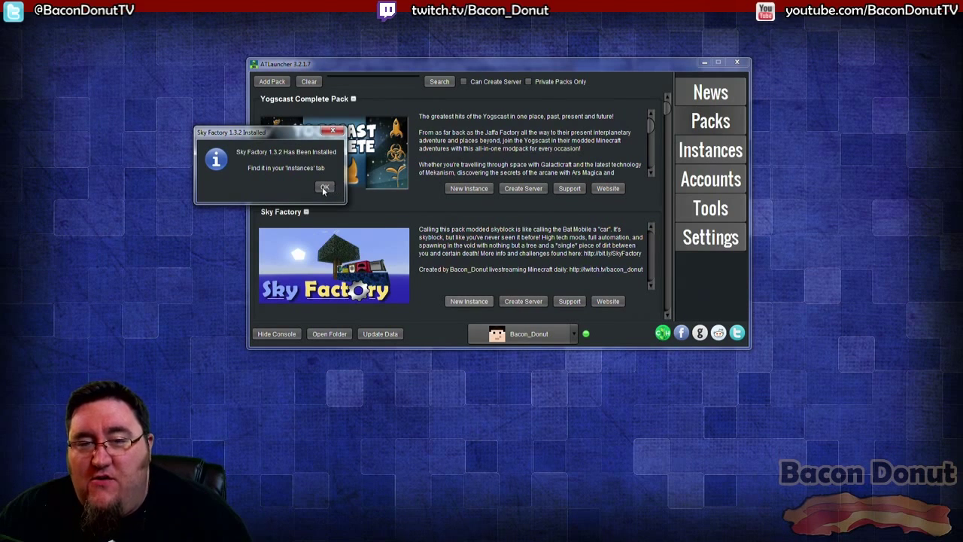
pyautogui.click(324, 187)
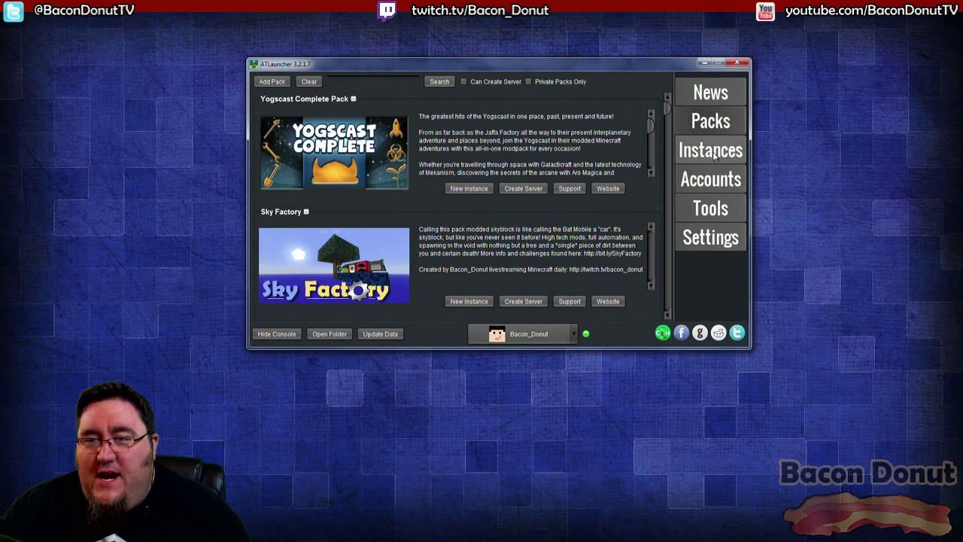
# - Switch to the Instances tab and scroll the installed instances list
pyautogui.click(710, 150)
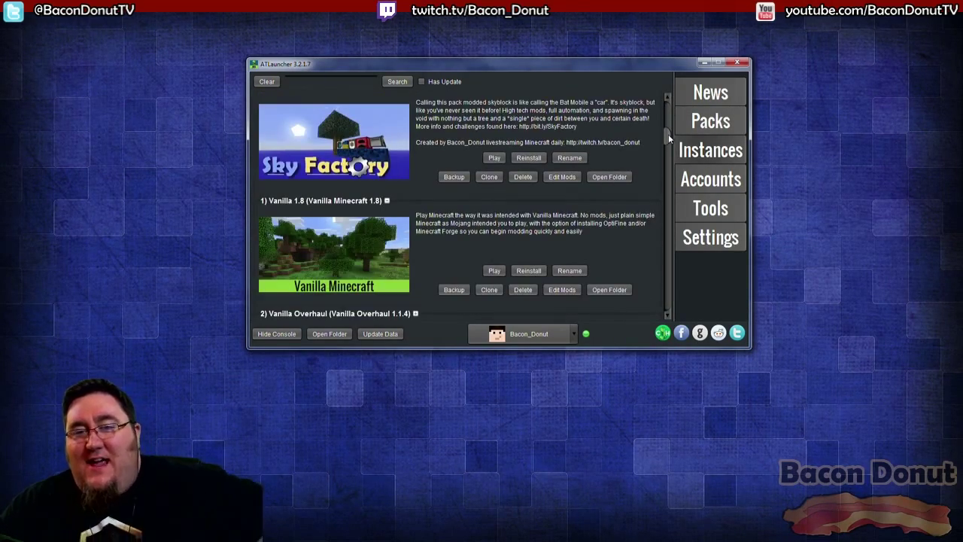
pyautogui.scroll(3)
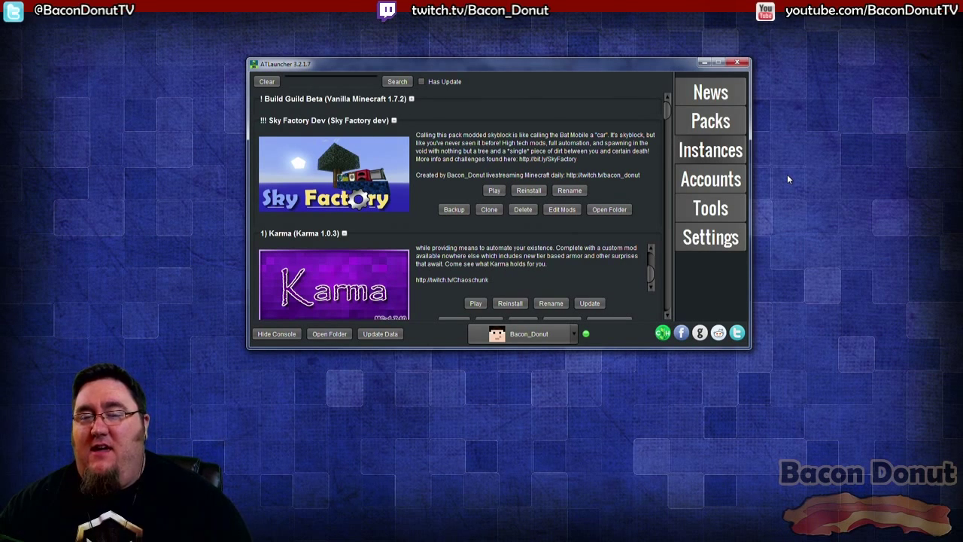
pyautogui.moveTo(790, 174)
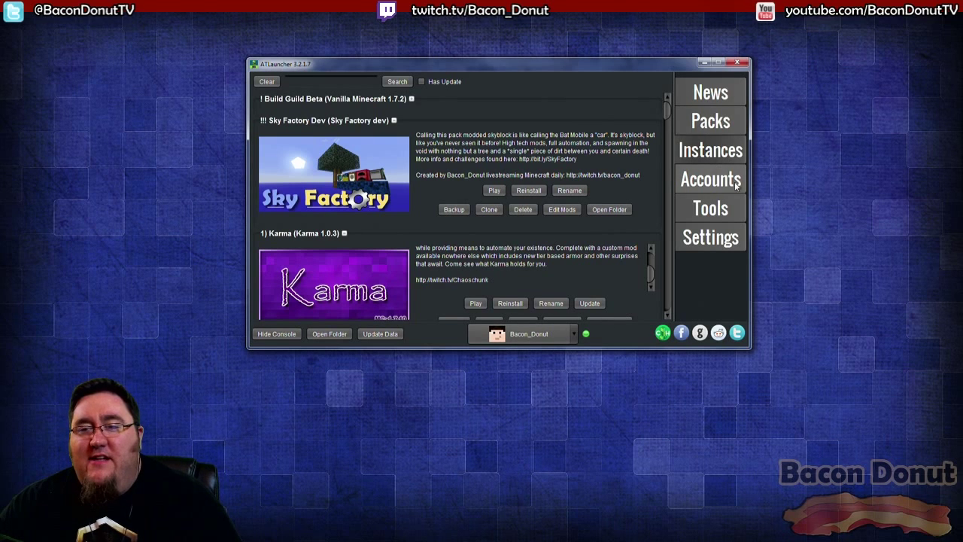
# - Visit the Accounts page's add-account form, then return to the Instances list
pyautogui.click(709, 179)
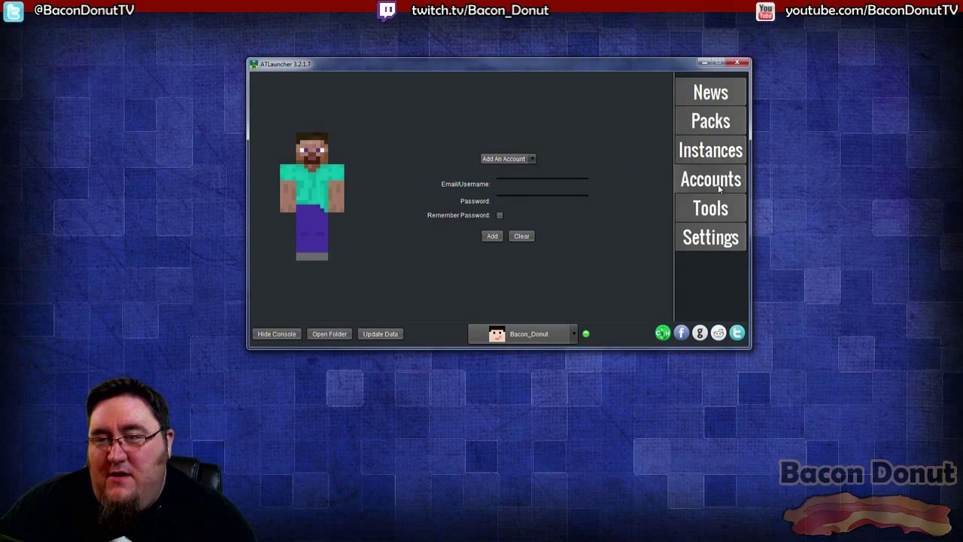
pyautogui.moveTo(506, 163)
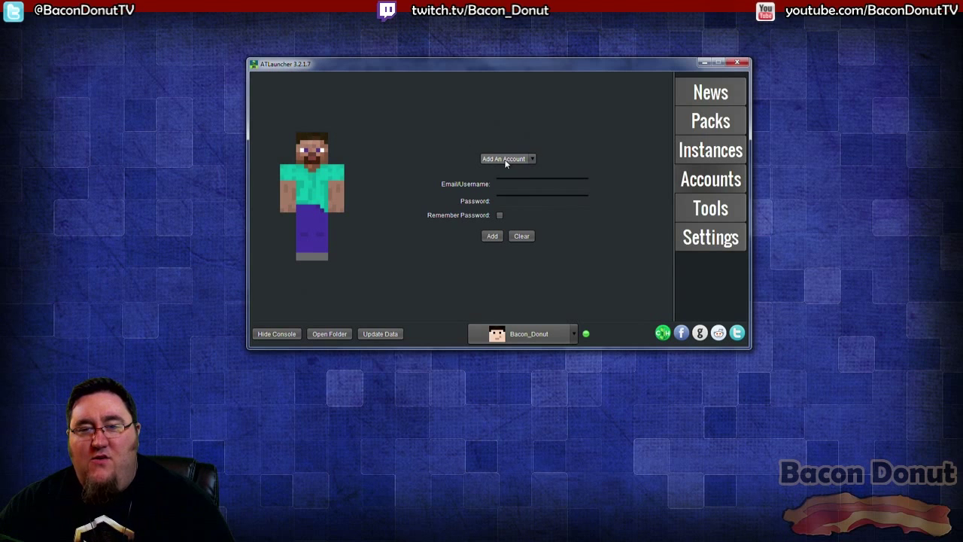
pyautogui.moveTo(528, 178)
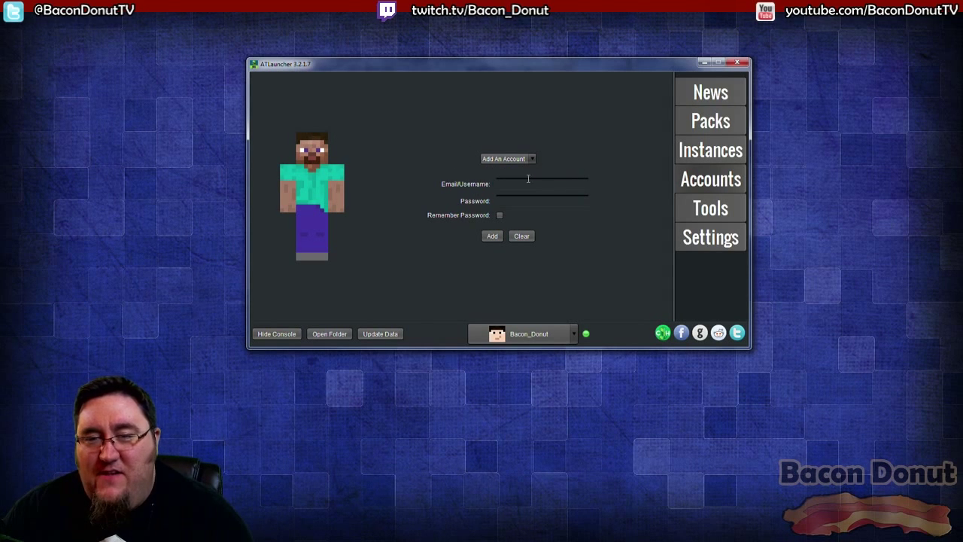
pyautogui.moveTo(529, 174)
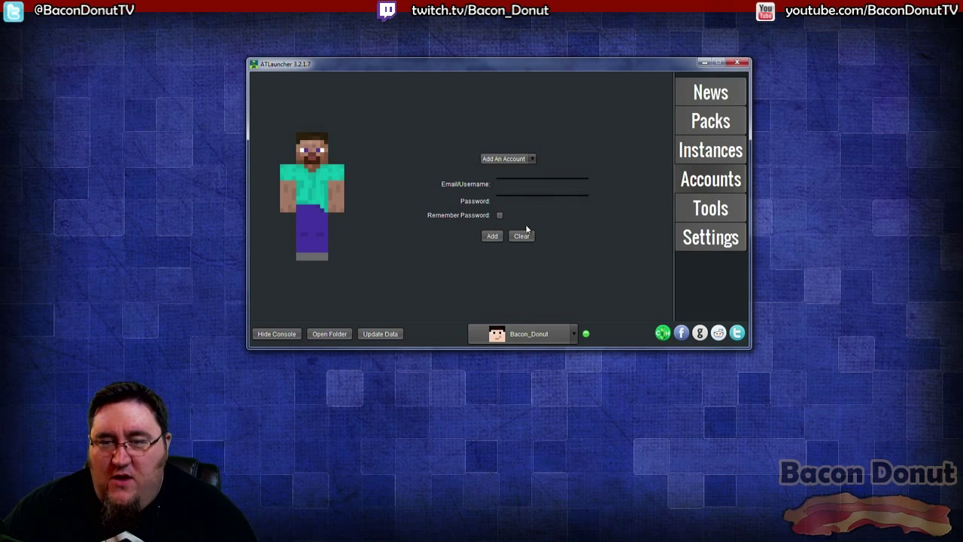
pyautogui.click(542, 201)
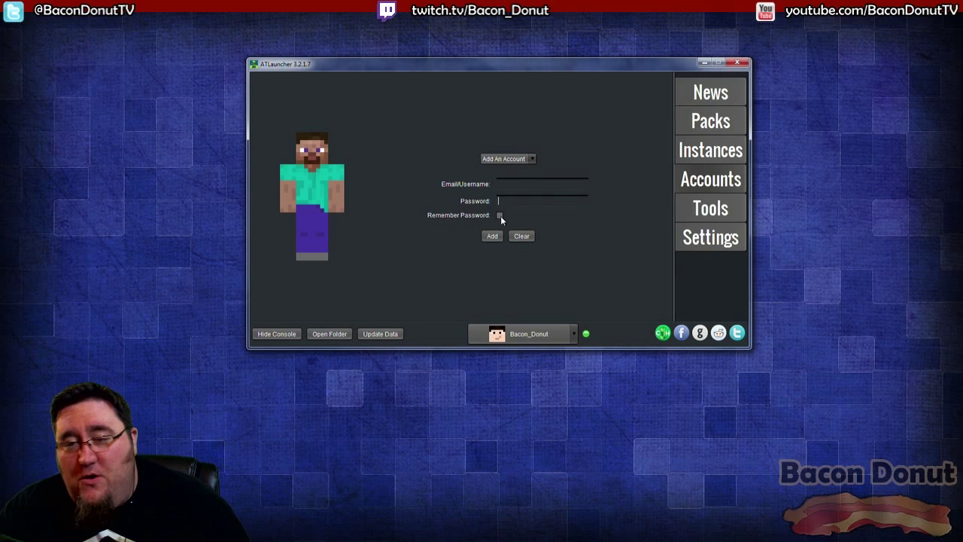
pyautogui.moveTo(494, 253)
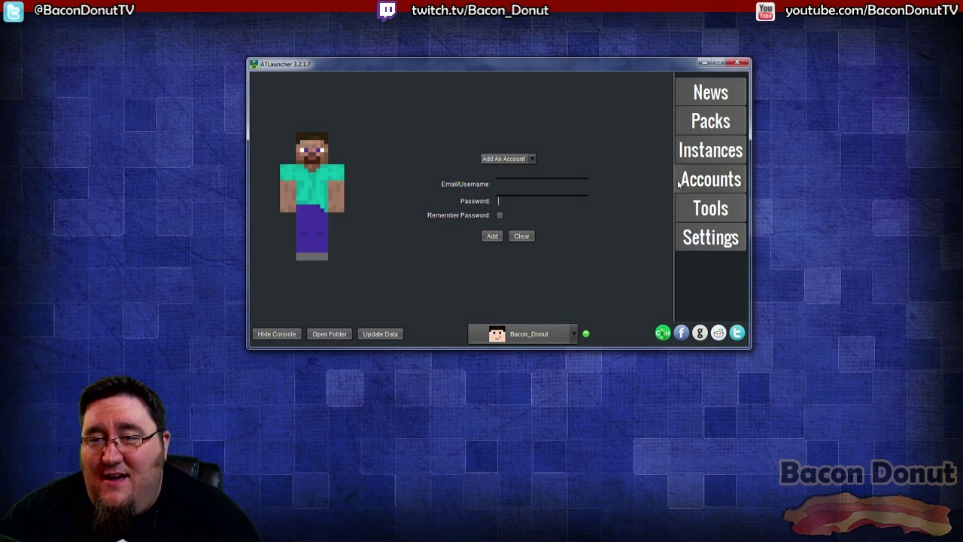
pyautogui.click(709, 149)
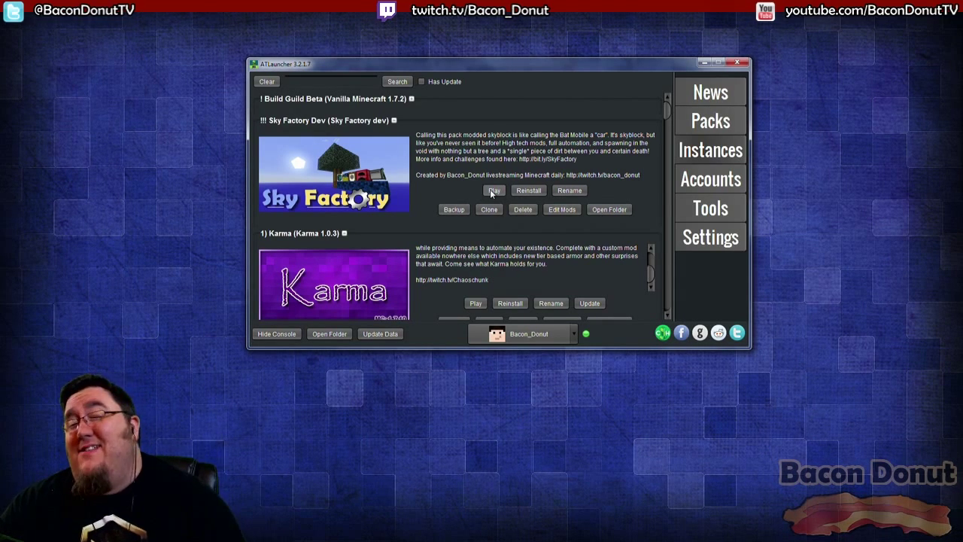
# - Close the 'Sky Factory 1.3.2 Not Installed' error and go to Settings
pyautogui.click(494, 190)
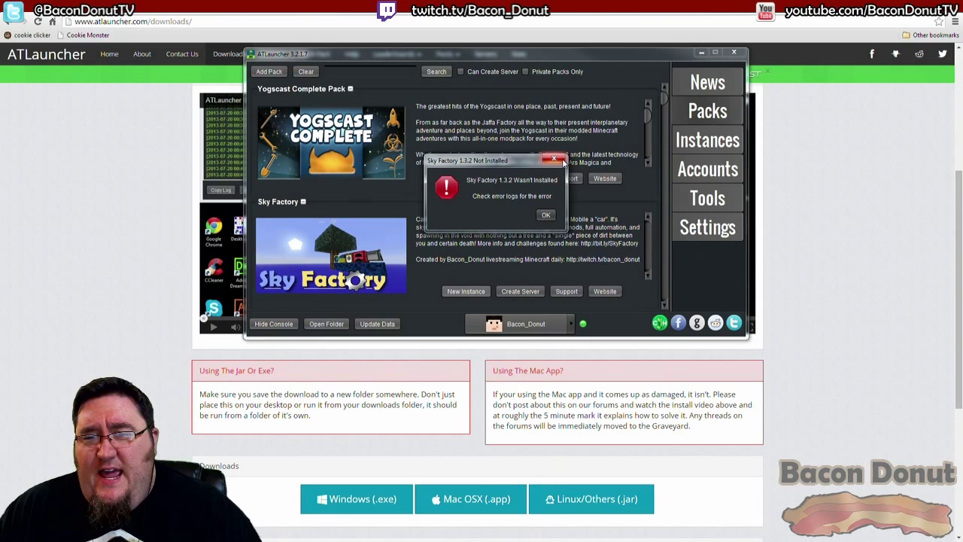
pyautogui.click(706, 226)
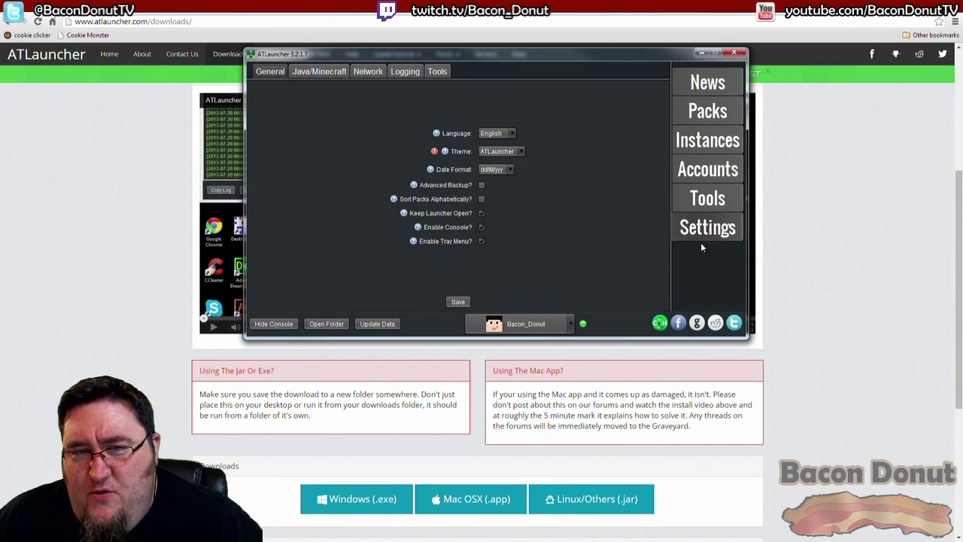
pyautogui.moveTo(634, 245)
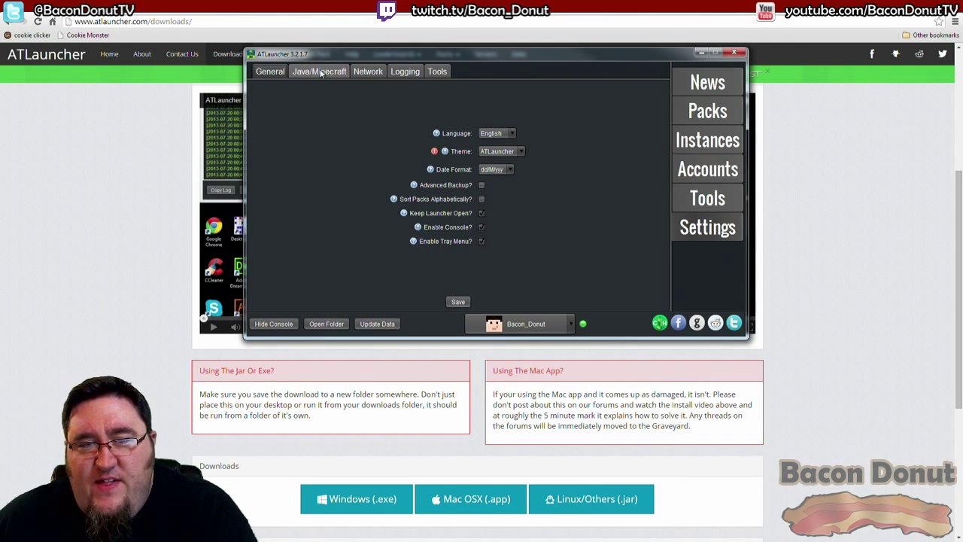
# - Switch to the Java/Minecraft tab showing 2048 MB initial and 4096 MB maximum memory
pyautogui.click(319, 71)
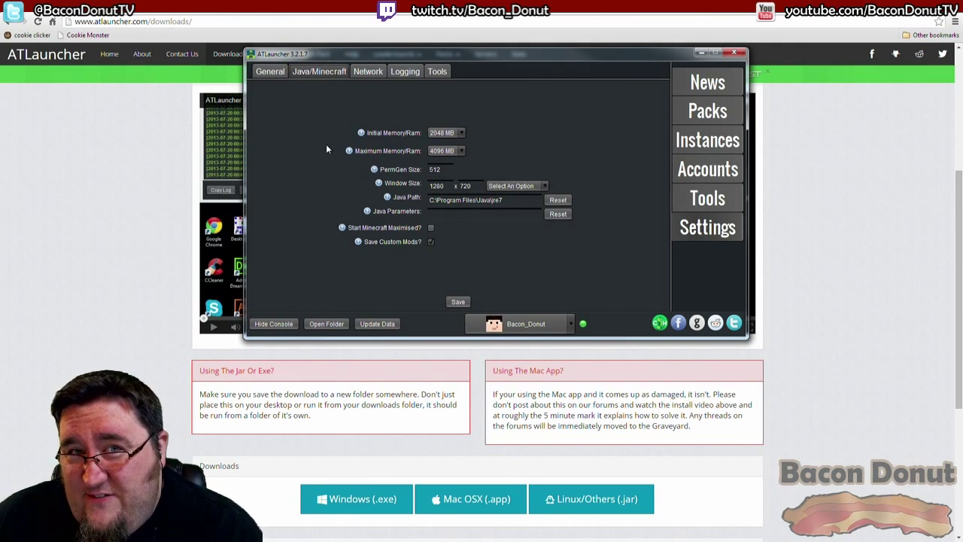
pyautogui.moveTo(361, 133)
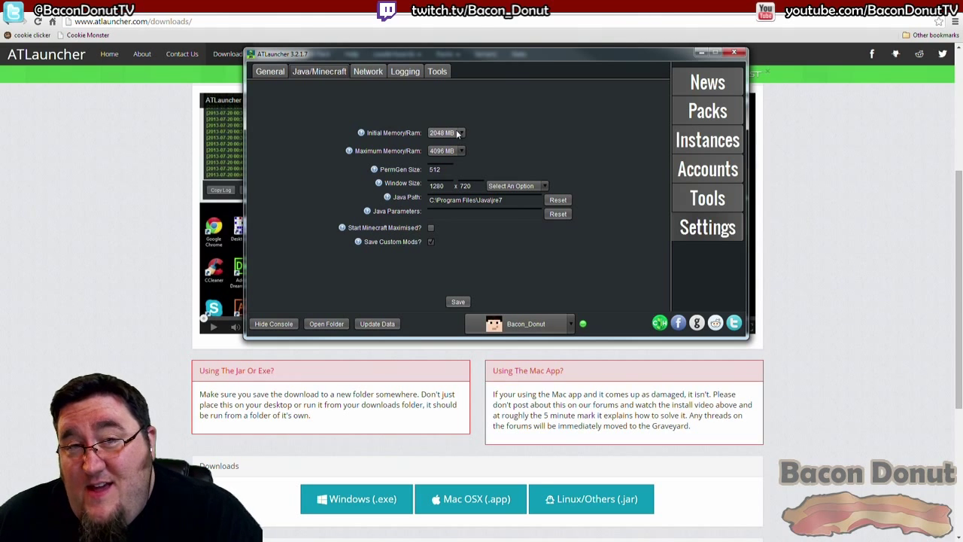
pyautogui.moveTo(485, 183)
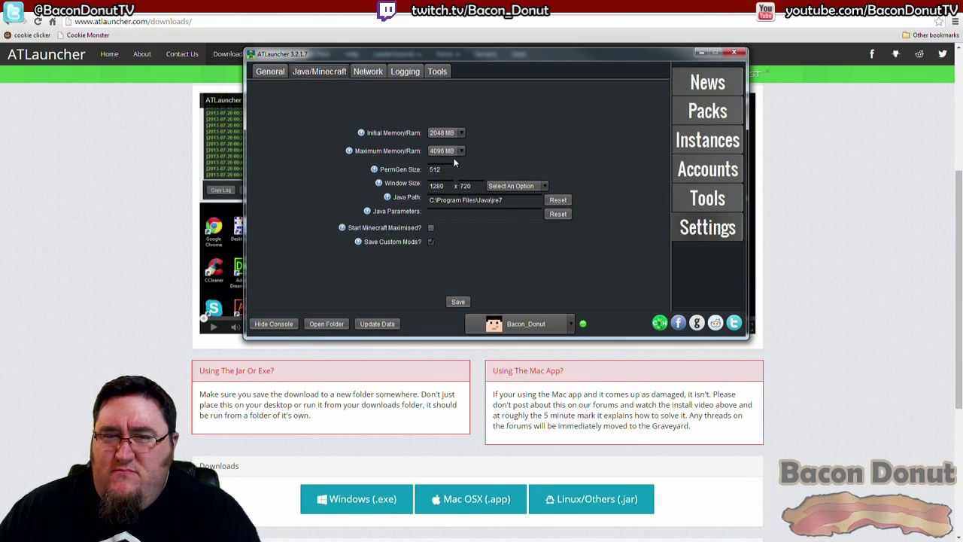
pyautogui.moveTo(461, 149)
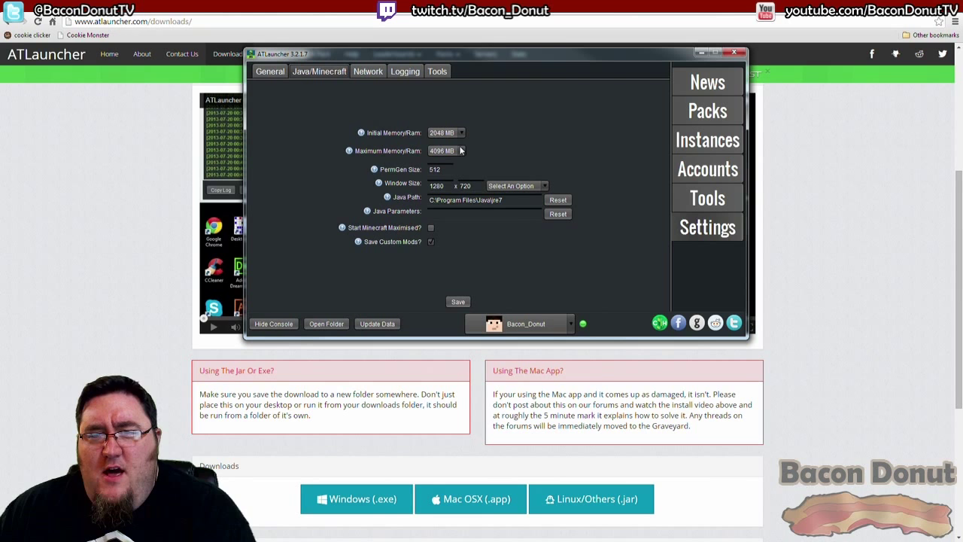
pyautogui.moveTo(516, 154)
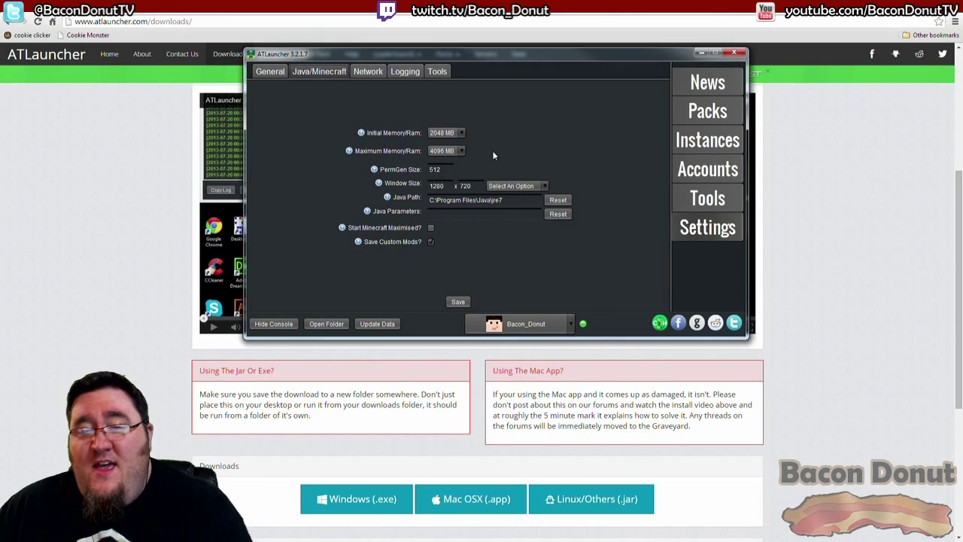
pyautogui.moveTo(409, 169)
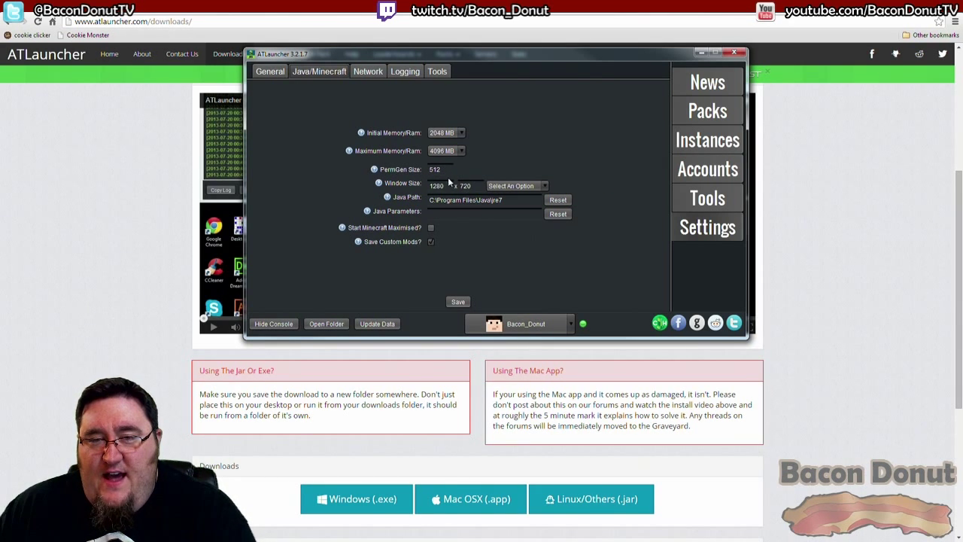
# - Highlight the PermGen Size value of 512 in ATLauncher's Java settings
pyautogui.tripleClick(437, 170)
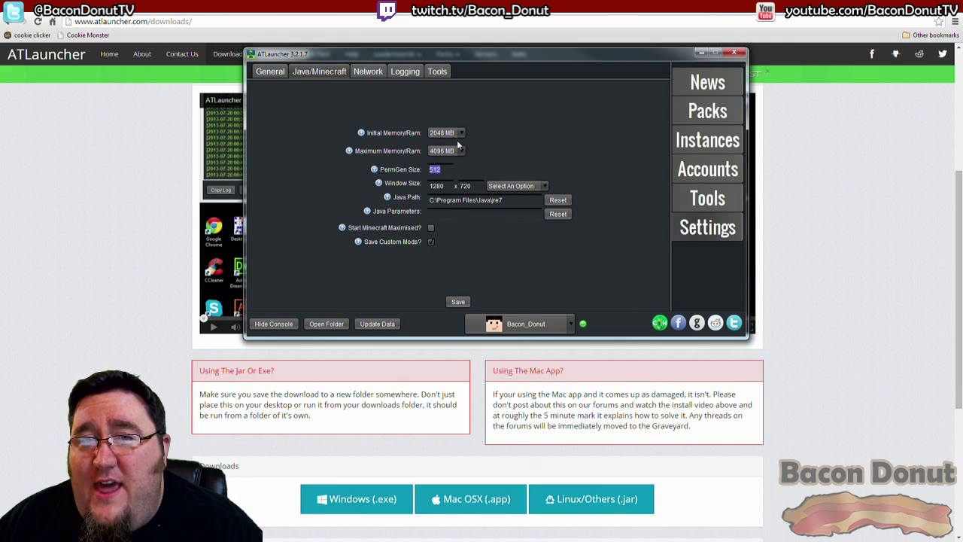
pyautogui.moveTo(369, 85)
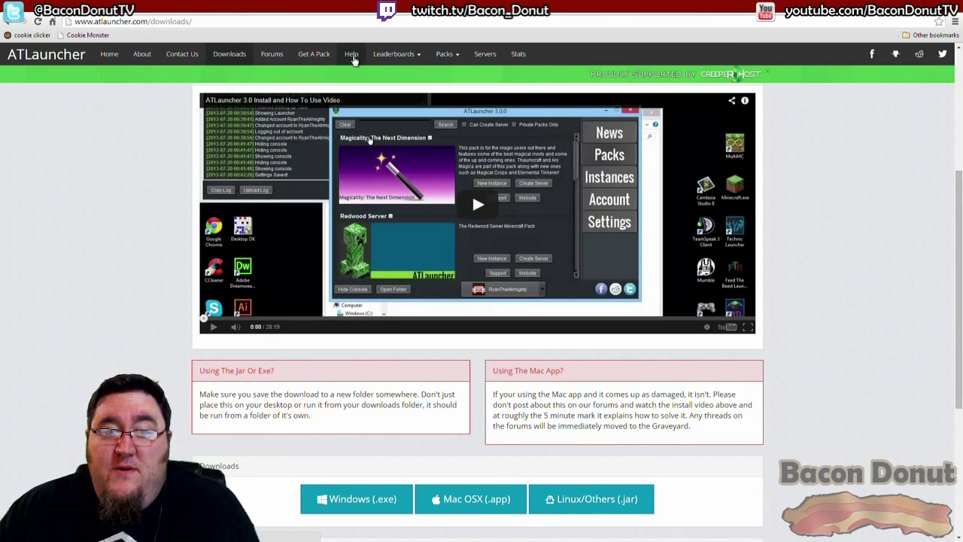
# - Go from the website's Help contact page to the ATLauncher Forums
pyautogui.click(181, 53)
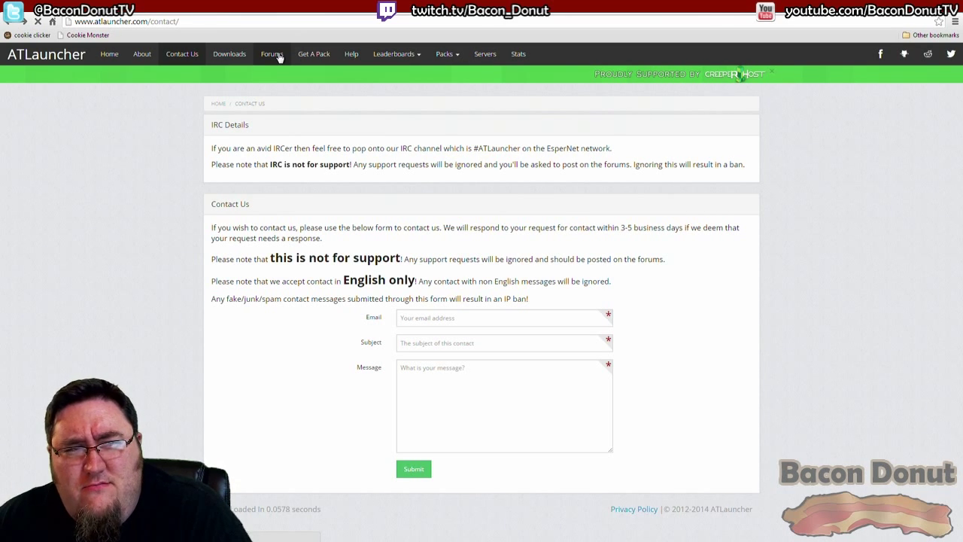
pyautogui.click(272, 53)
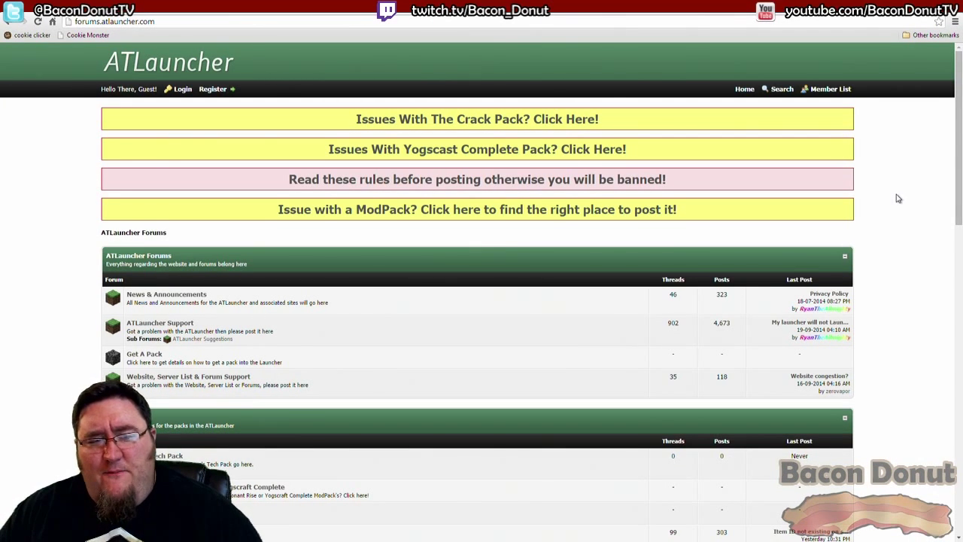
# - Browse the forum's support and ModPacks boards including Sky Factory, then close ATLauncher
pyautogui.scroll(-3)
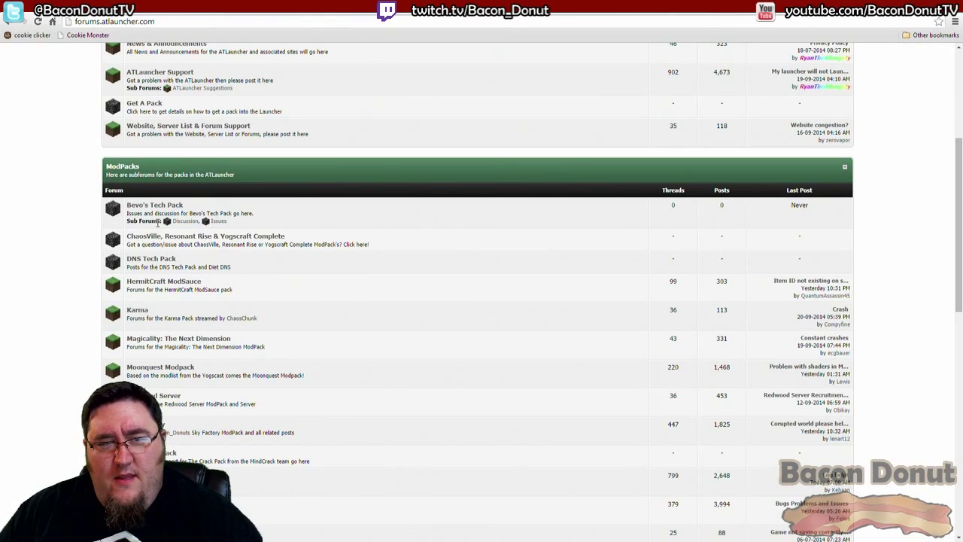
pyautogui.scroll(3)
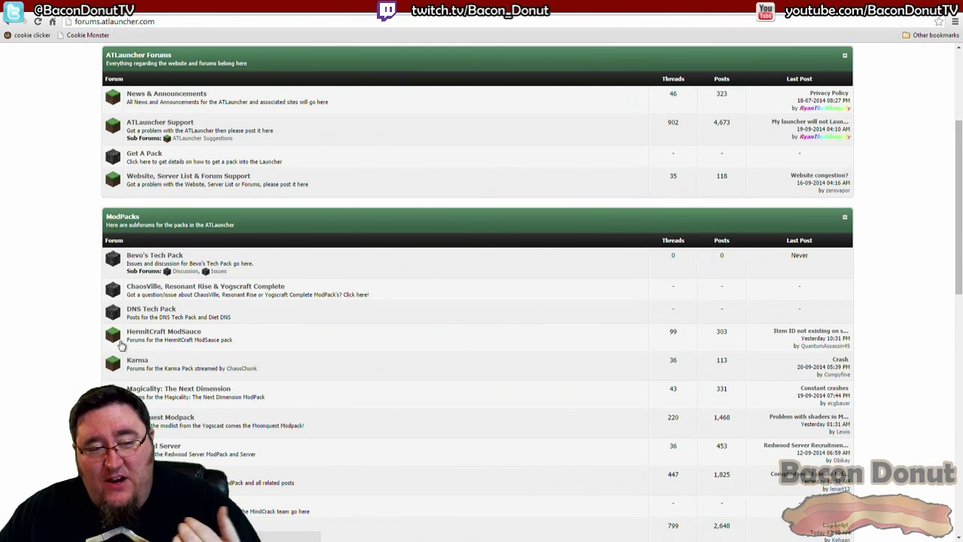
pyautogui.scroll(-3)
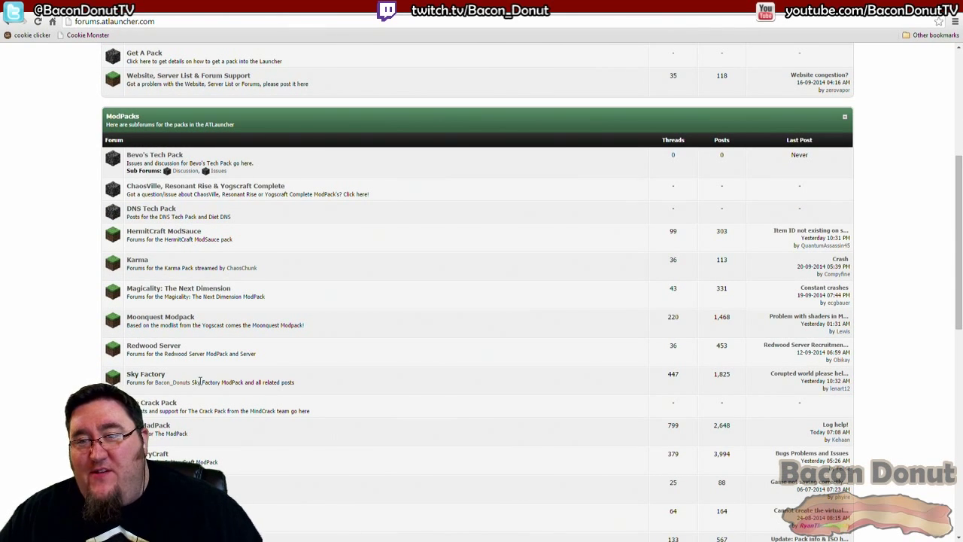
pyautogui.moveTo(683, 377)
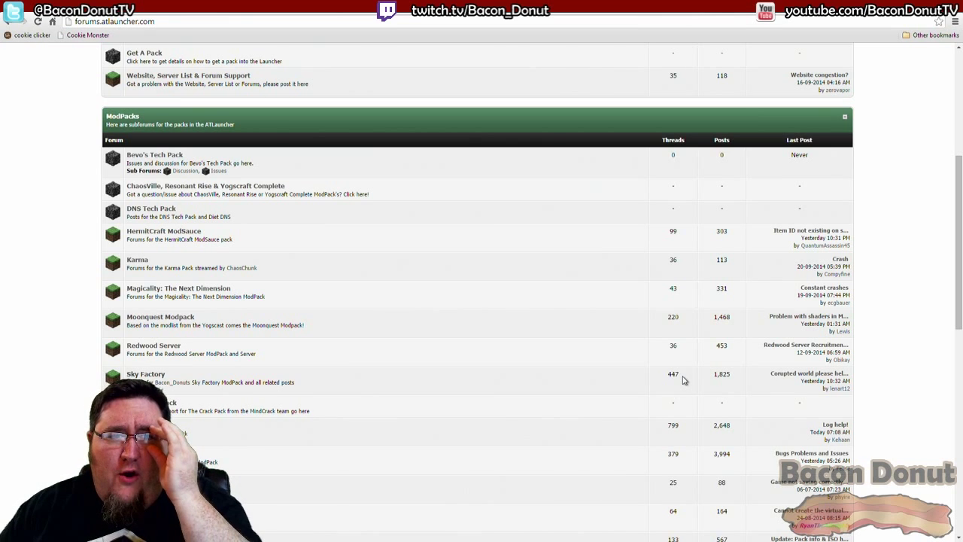
pyautogui.scroll(3)
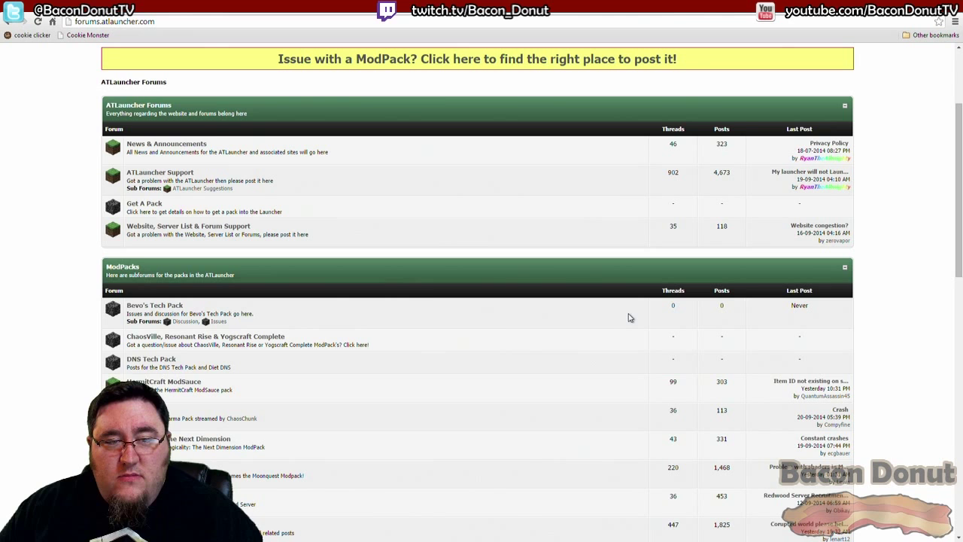
pyautogui.moveTo(427, 323)
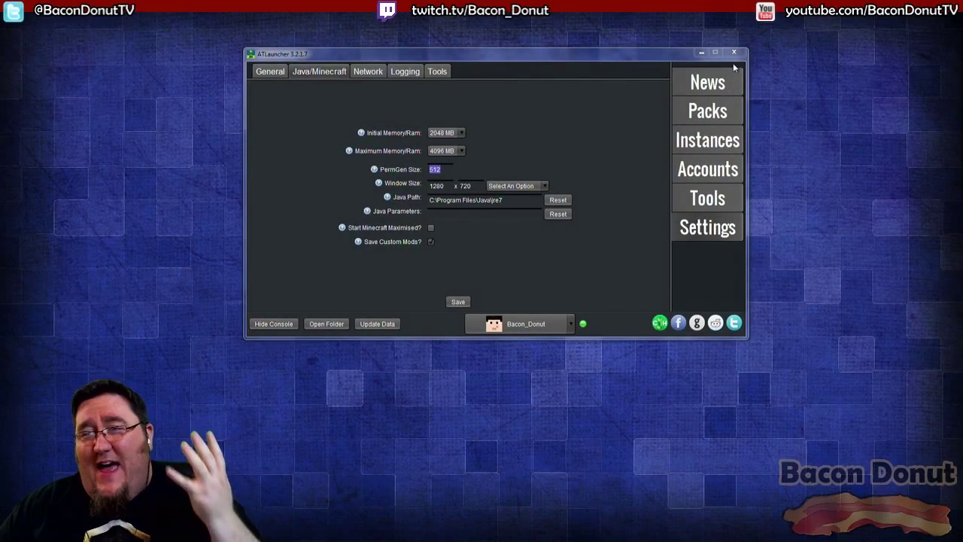
pyautogui.click(734, 52)
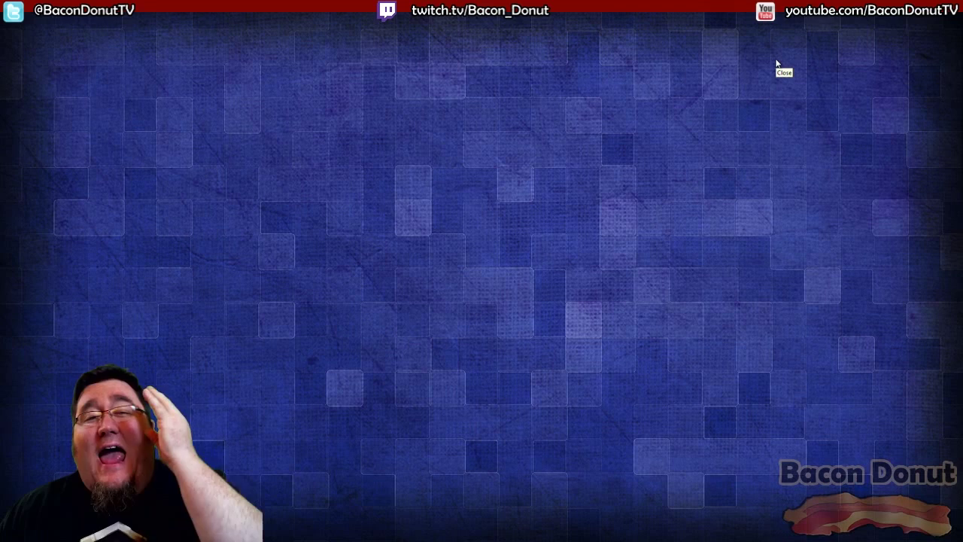